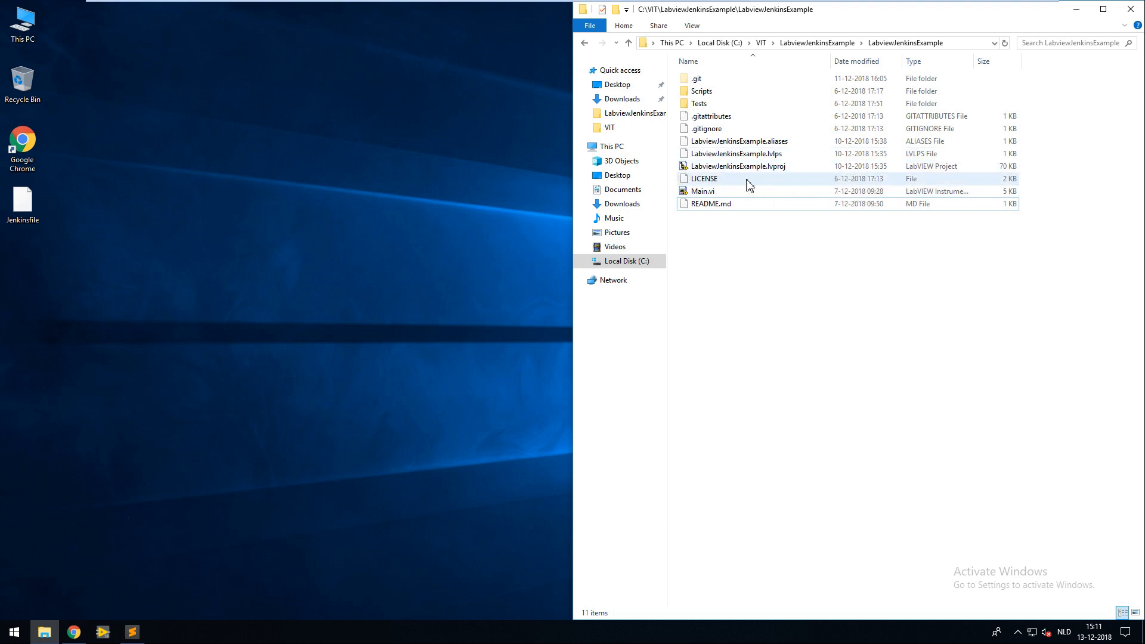
# Step: Open LabviewJenkinsExample.lvproj from Explorer and expand its Build Specifications
pyautogui.click(737, 166)
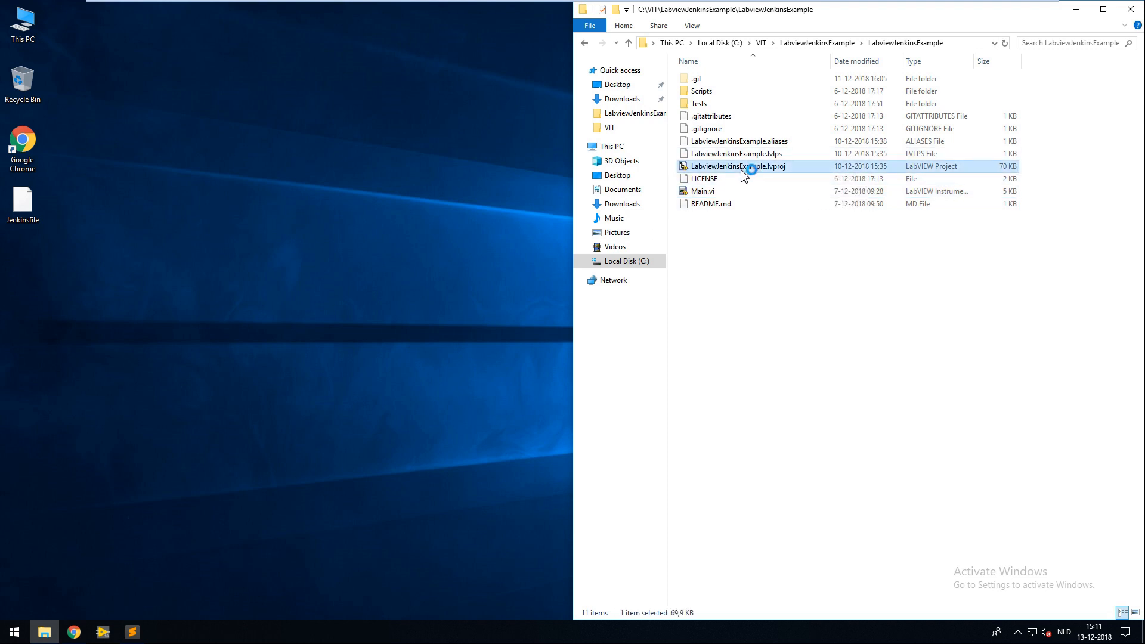
pyautogui.moveTo(734, 154)
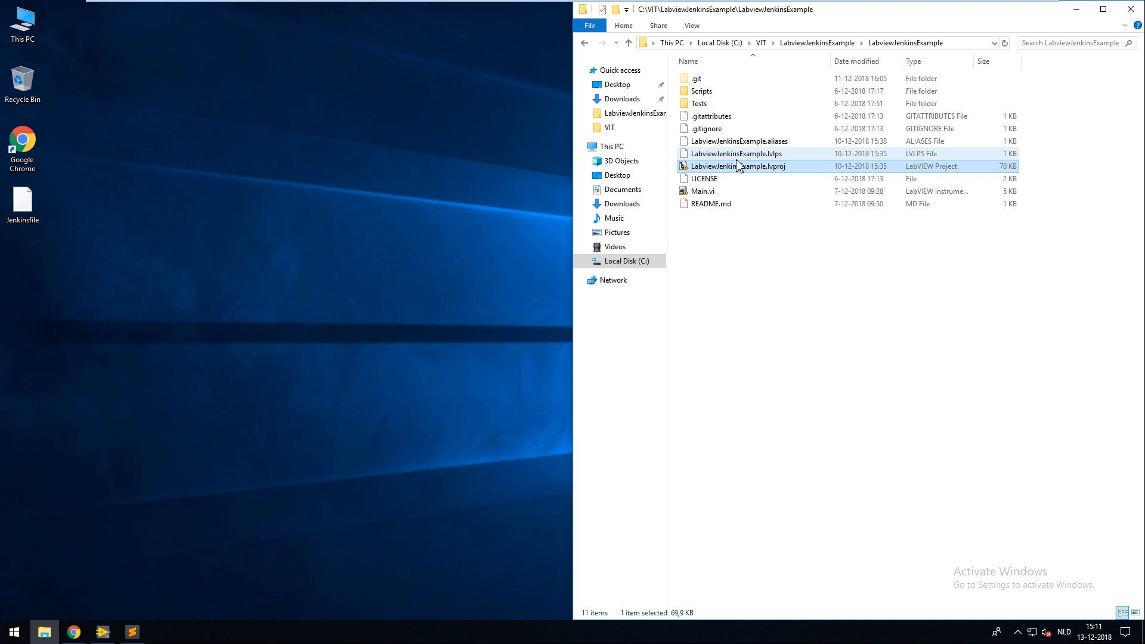
pyautogui.doubleClick(736, 166)
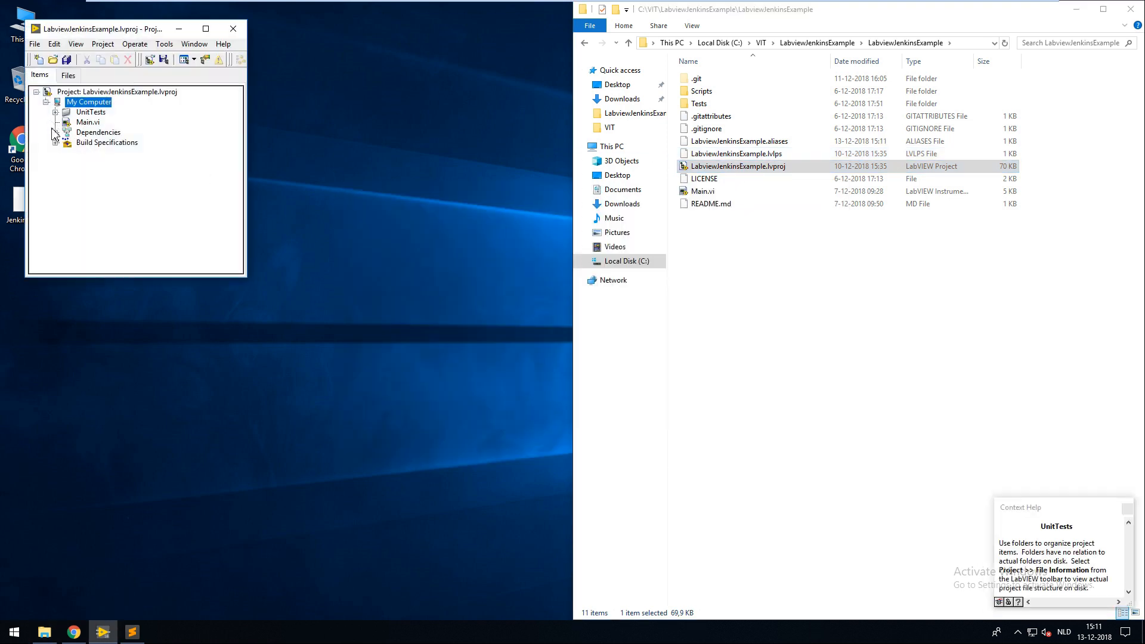
pyautogui.click(57, 142)
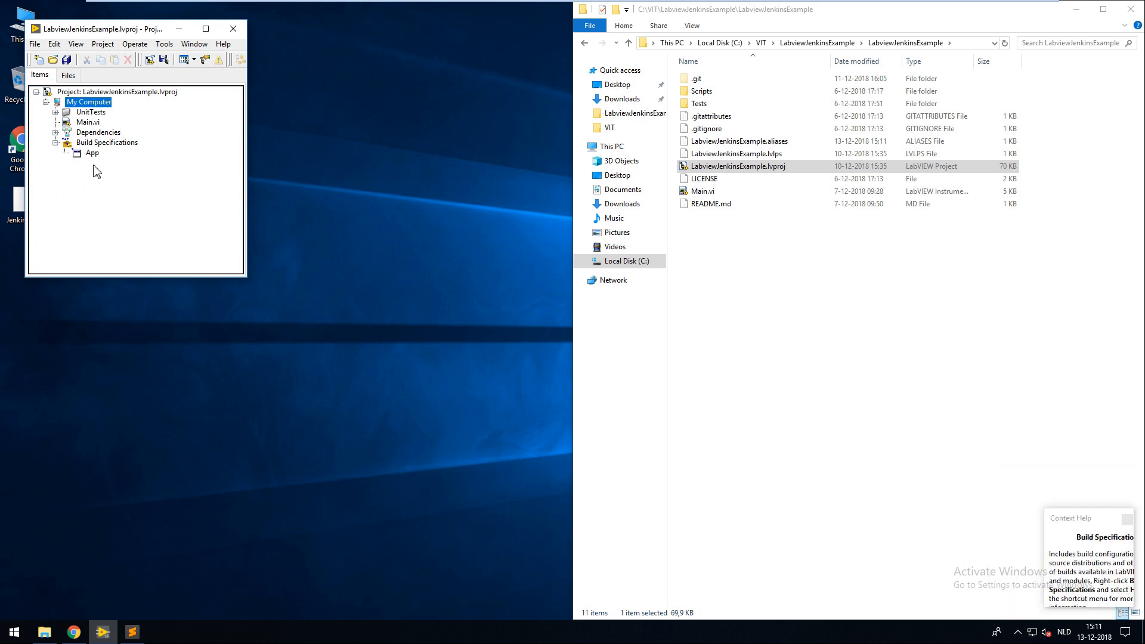
# Step: Review the App build specification's Source Files, confirming Main.vi as startup VI
pyautogui.click(92, 153)
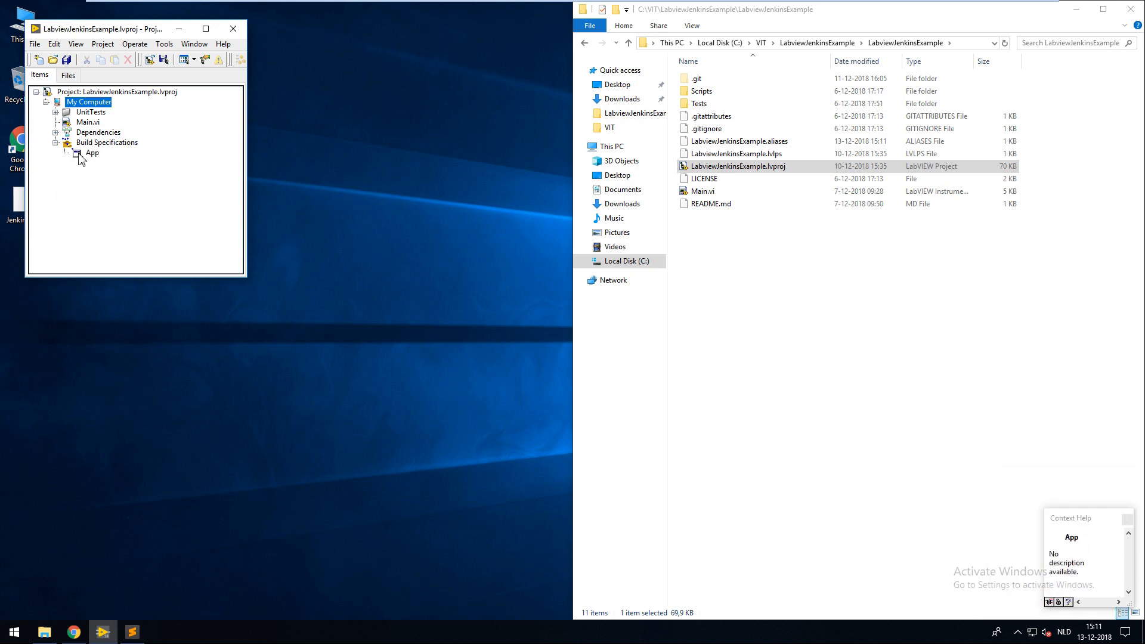
pyautogui.doubleClick(92, 153)
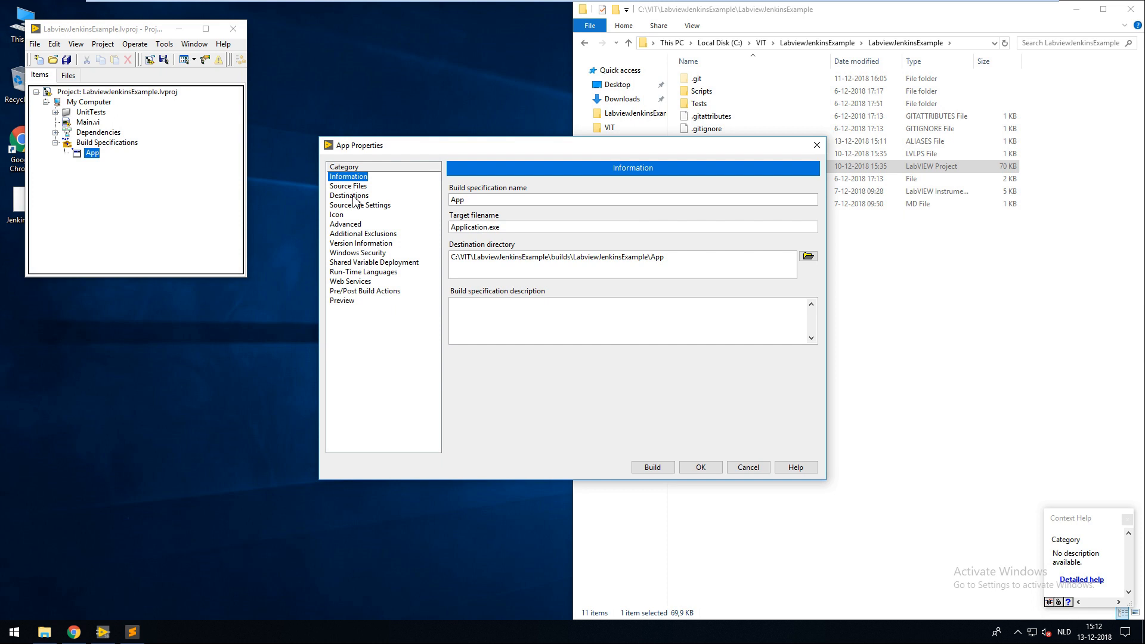
pyautogui.click(348, 186)
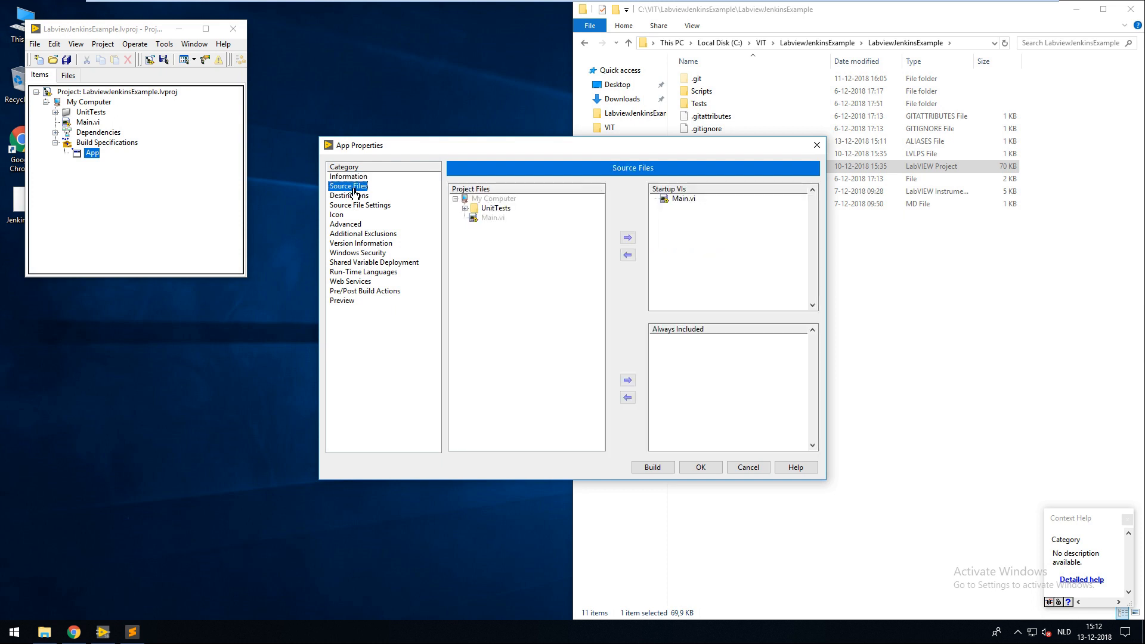
pyautogui.click(683, 199)
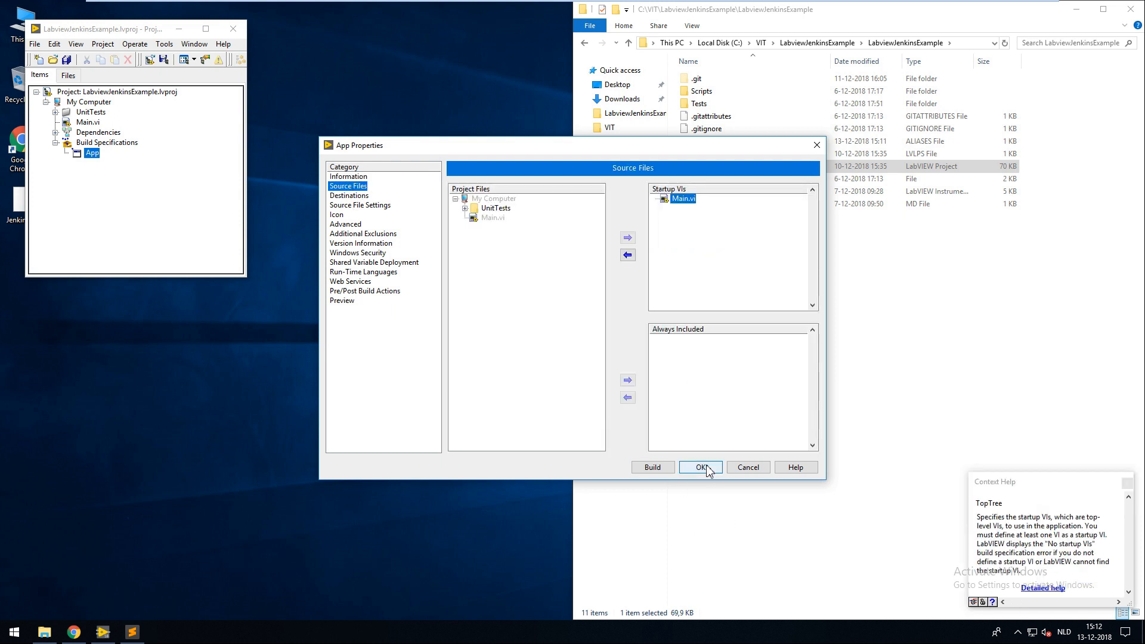
pyautogui.click(700, 467)
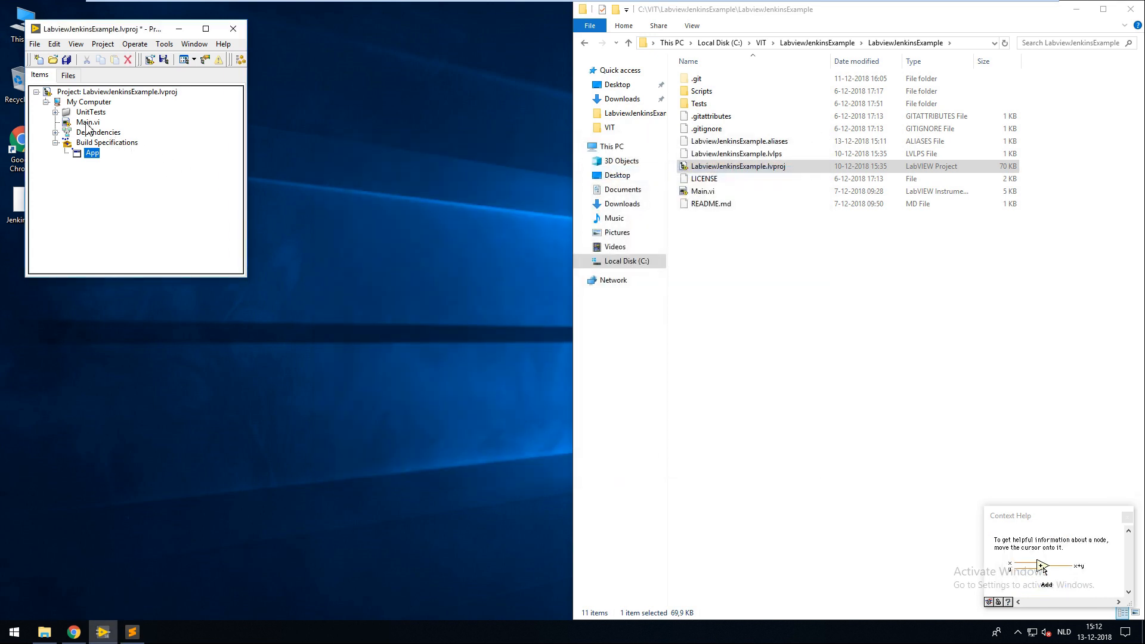
# Step: View Main.vi's front panel, close it, and expand the UnitTests folder
pyautogui.doubleClick(87, 121)
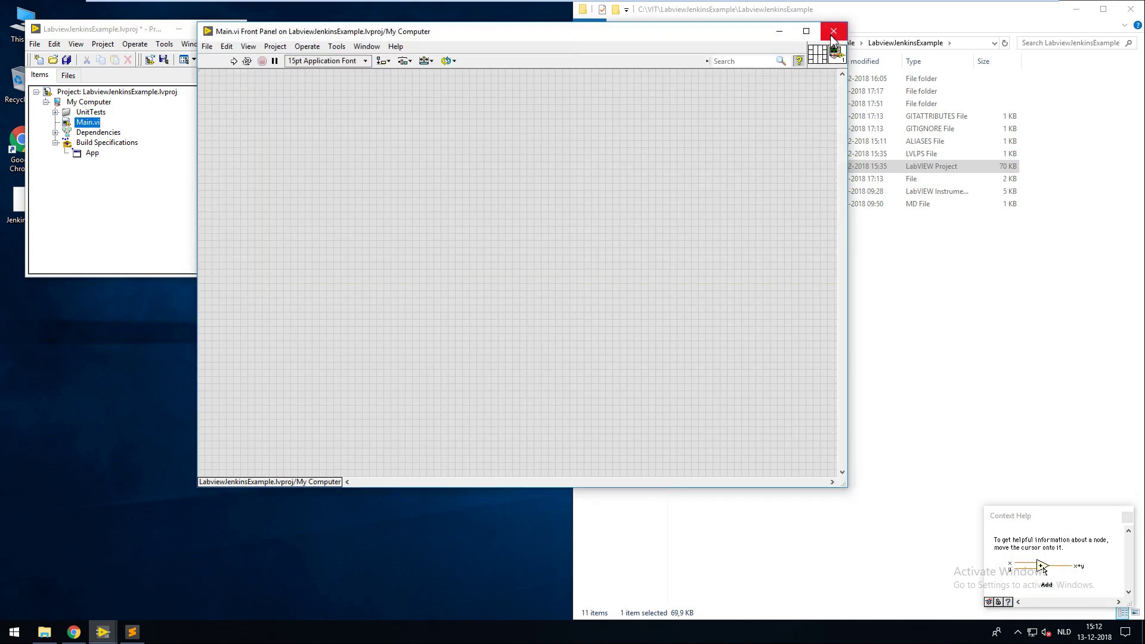
pyautogui.moveTo(833, 33)
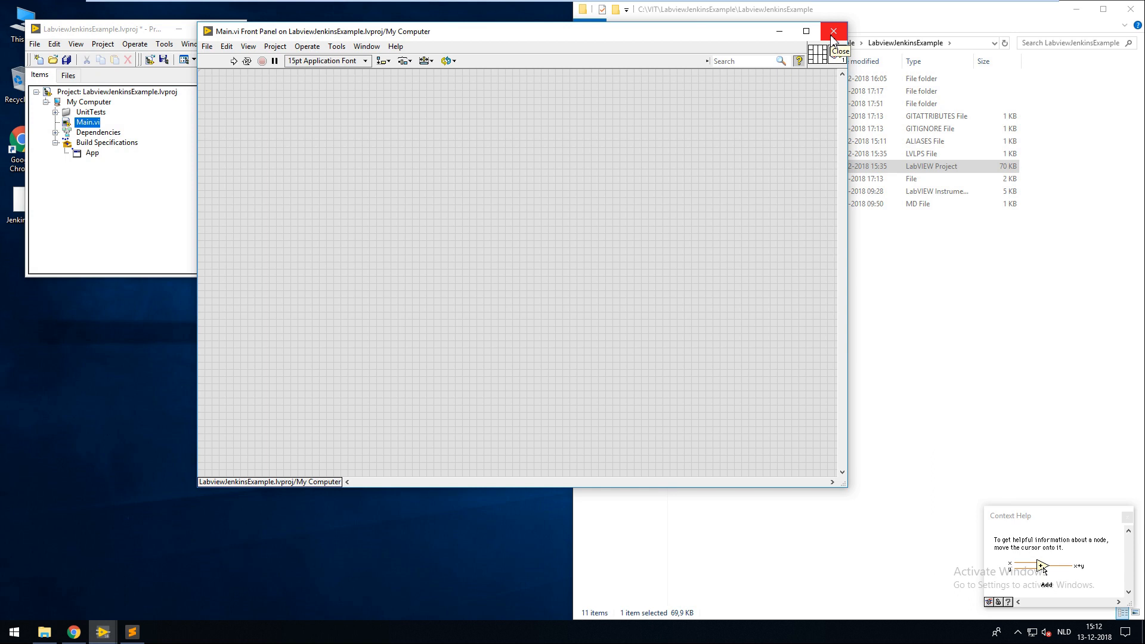
pyautogui.click(833, 31)
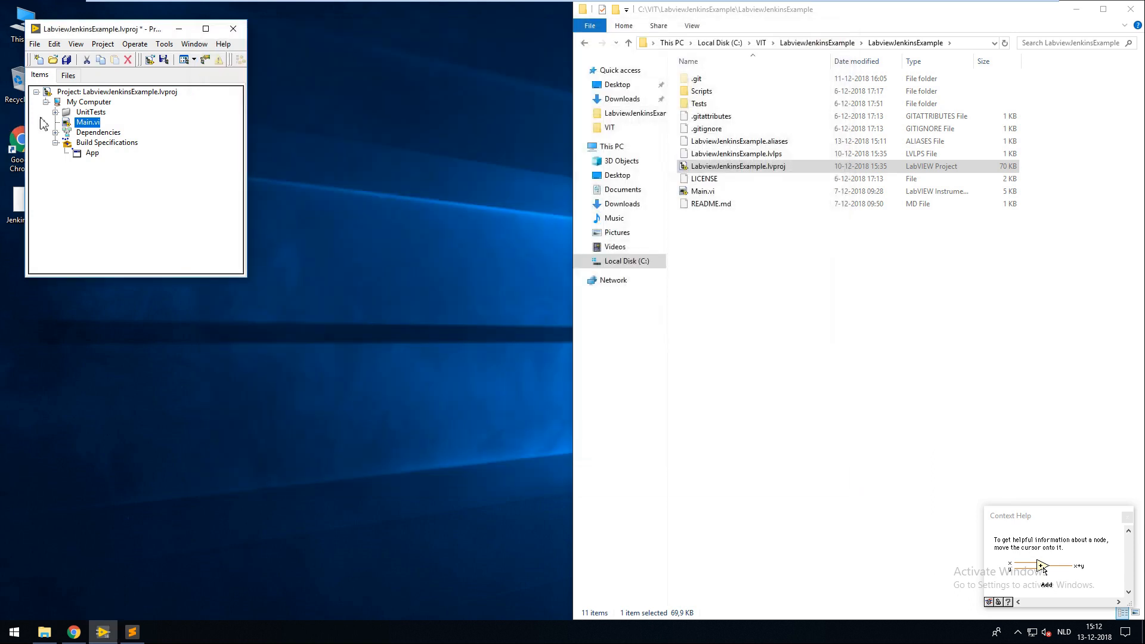
pyautogui.click(56, 112)
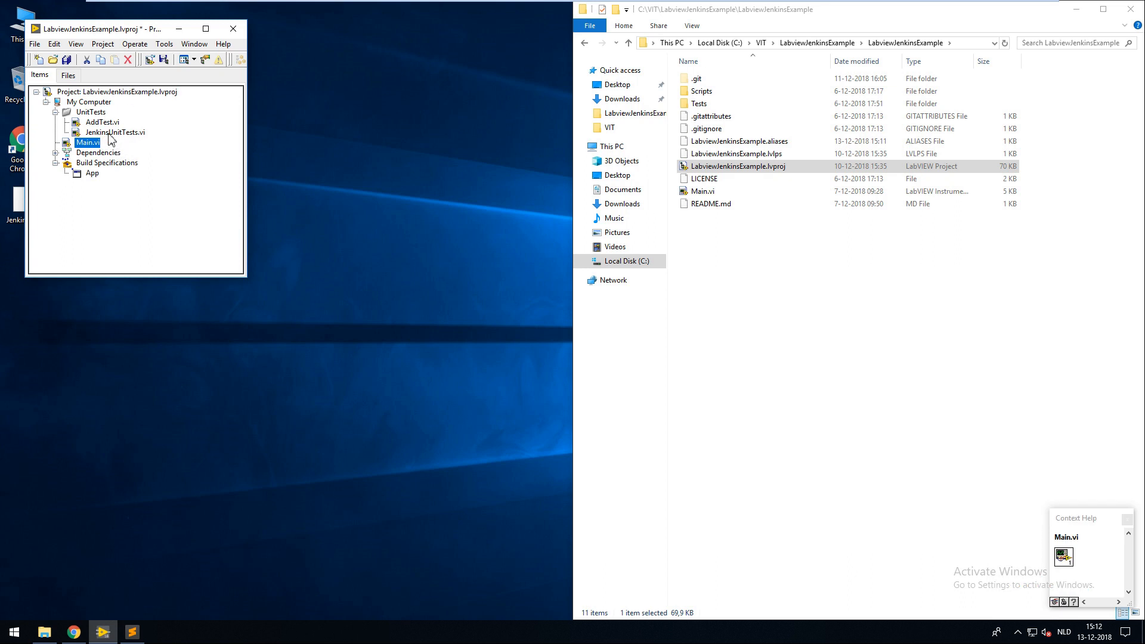
# Step: Inspect the JenkinsUnitTests.vi block diagram and its RunVI help text
pyautogui.doubleClick(117, 133)
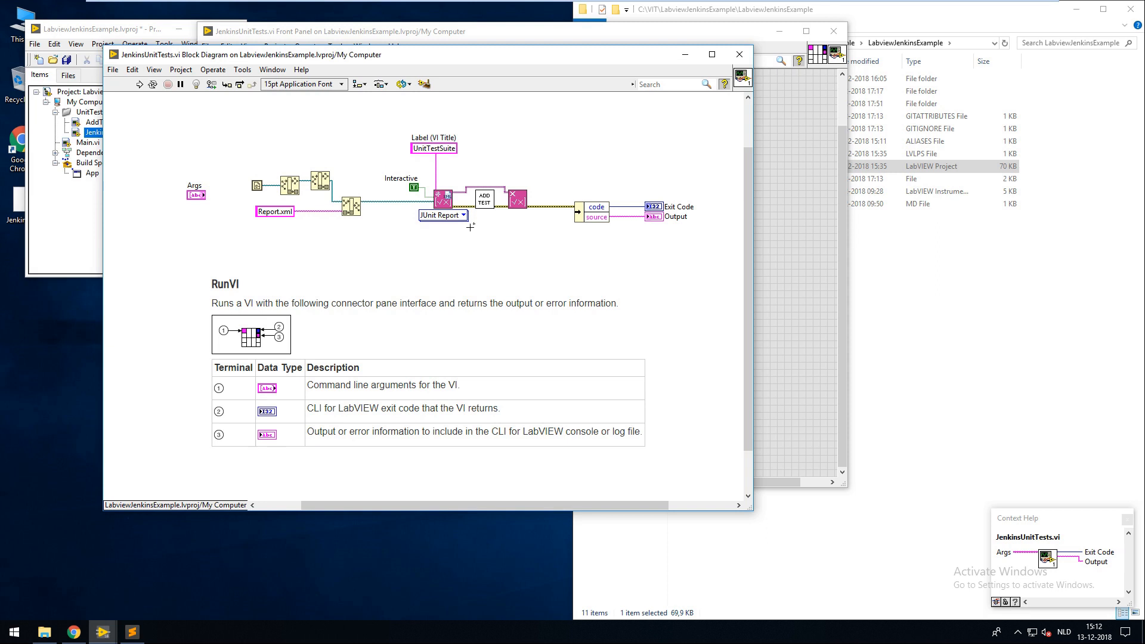
pyautogui.click(453, 313)
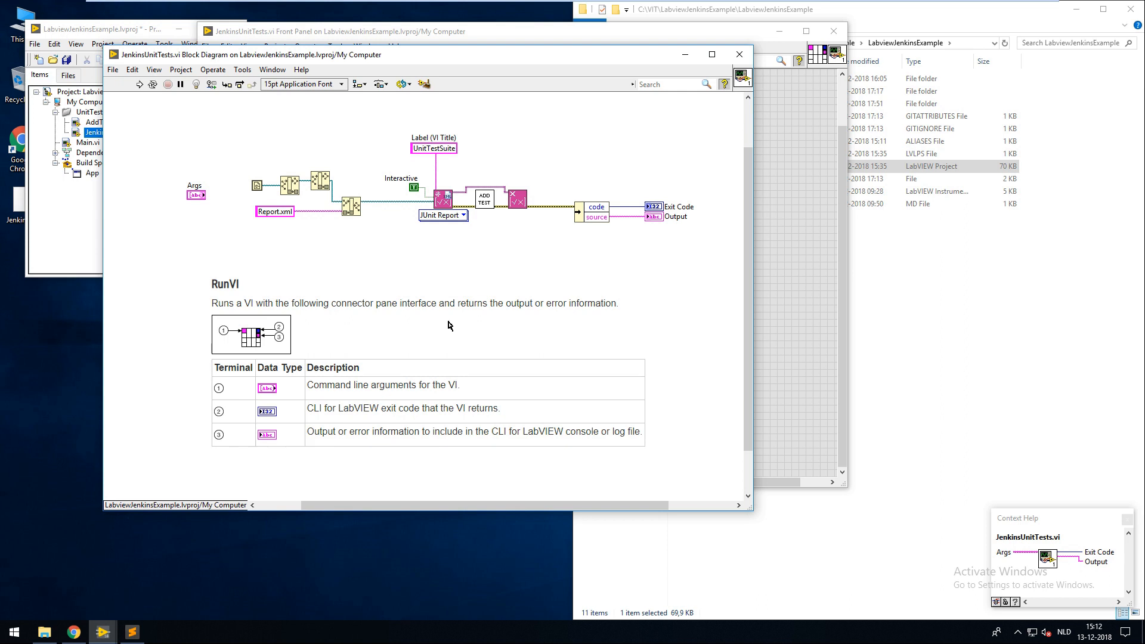
pyautogui.click(282, 340)
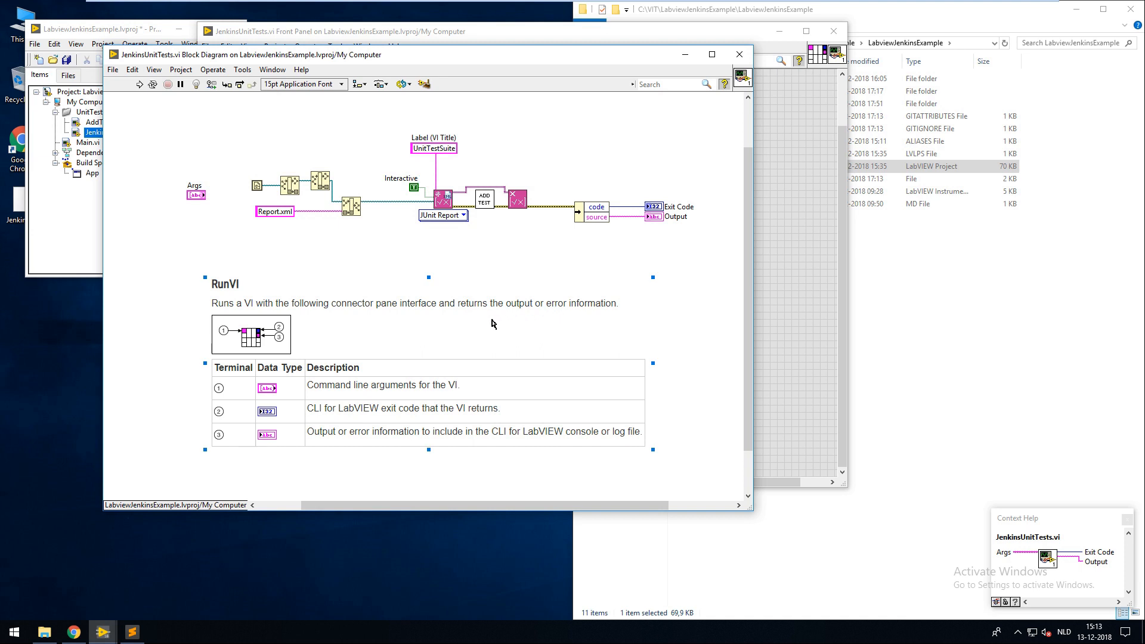
pyautogui.moveTo(442, 207)
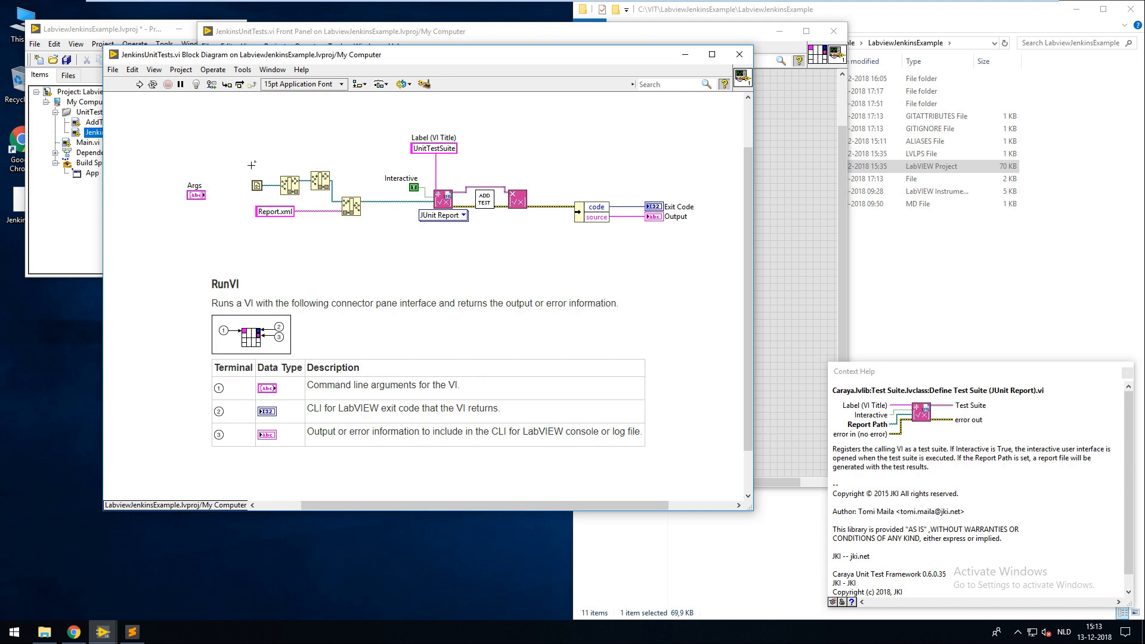
pyautogui.moveTo(354, 234)
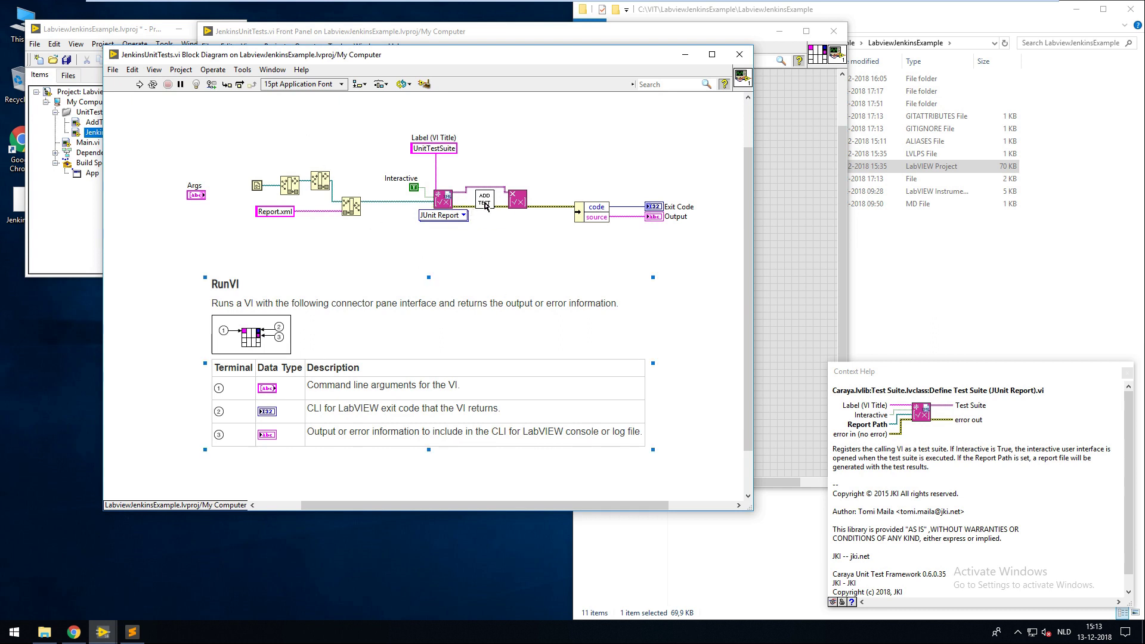
# Step: Inspect the AddTest subVI diagram, then close both test diagrams
pyautogui.doubleClick(483, 195)
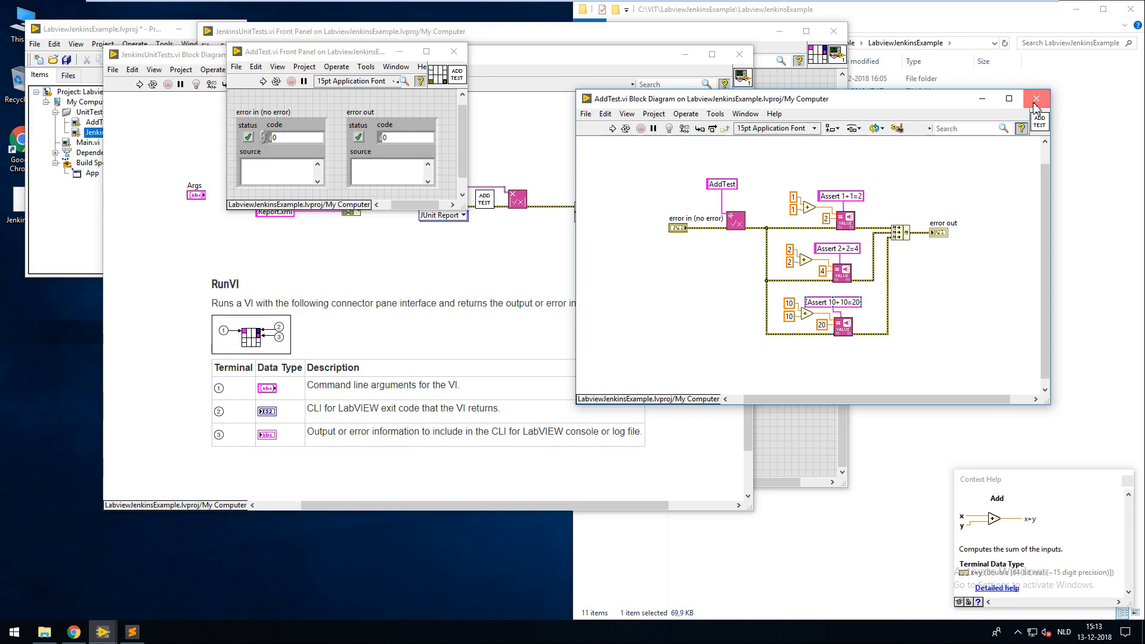
pyautogui.click(1035, 99)
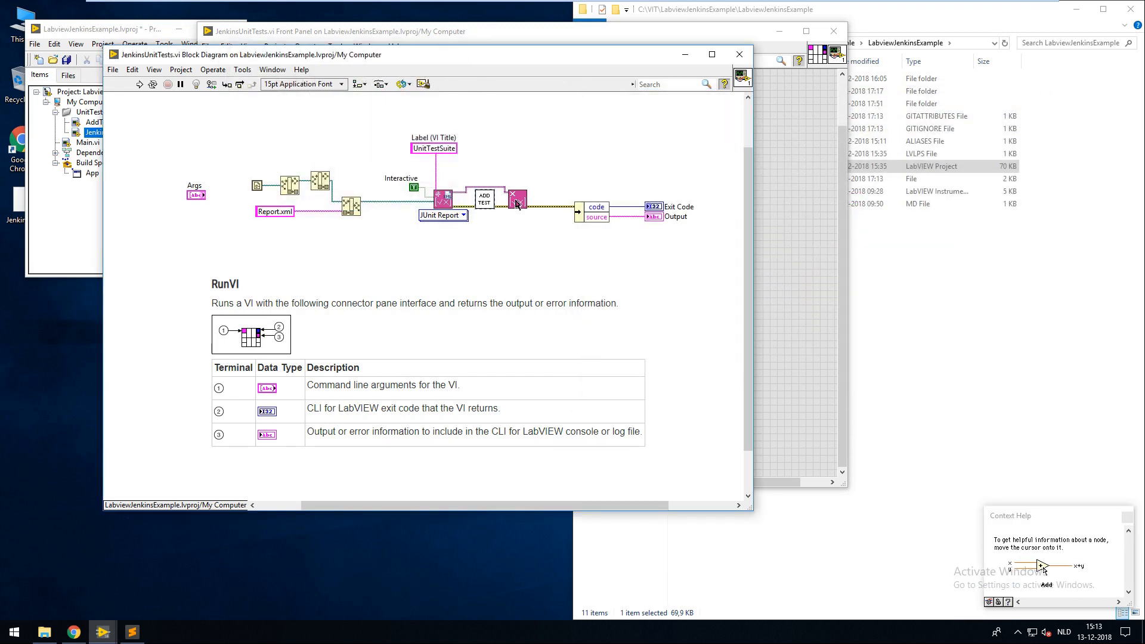
pyautogui.moveTo(515, 195)
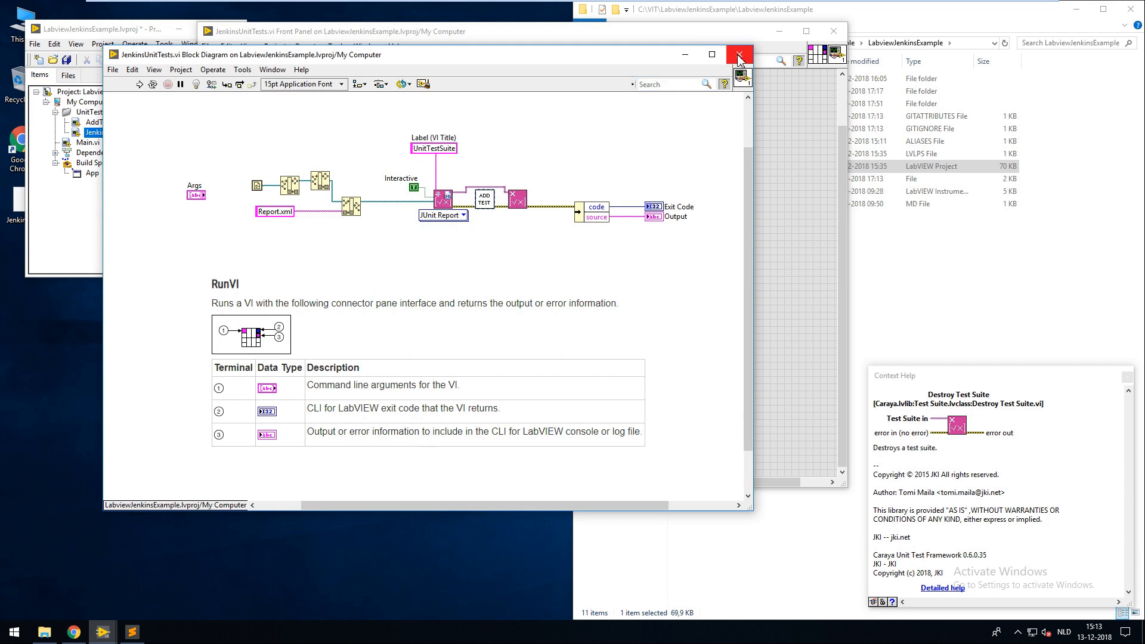
pyautogui.click(737, 54)
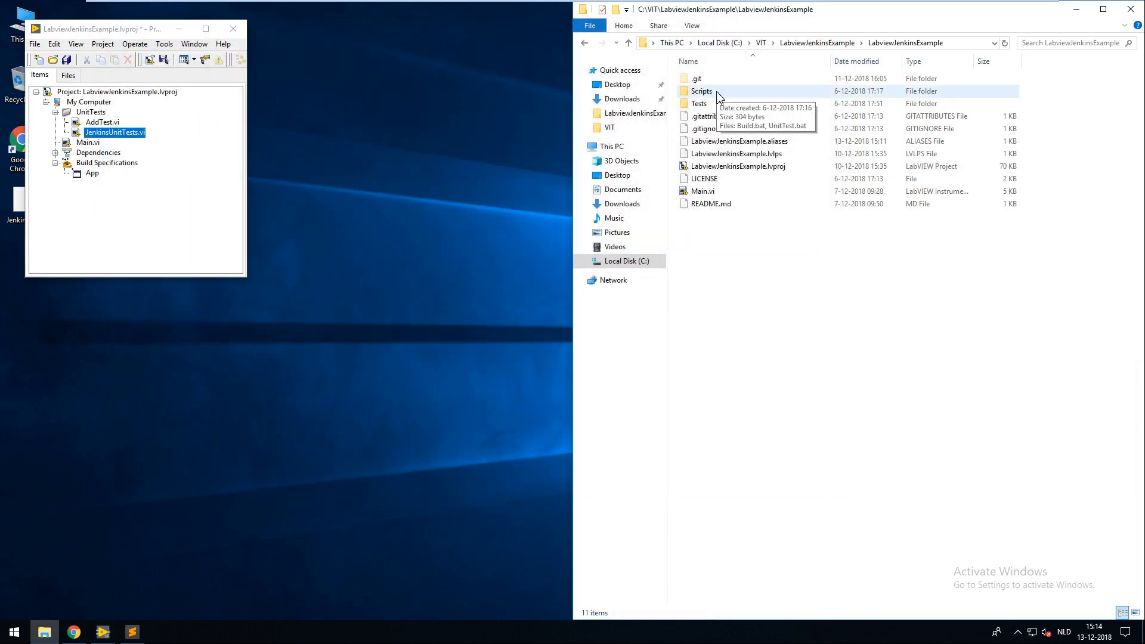
# Step: View UnitTest.bat from the Scripts folder in Notepad, highlighting its RunVI operation
pyautogui.doubleClick(700, 90)
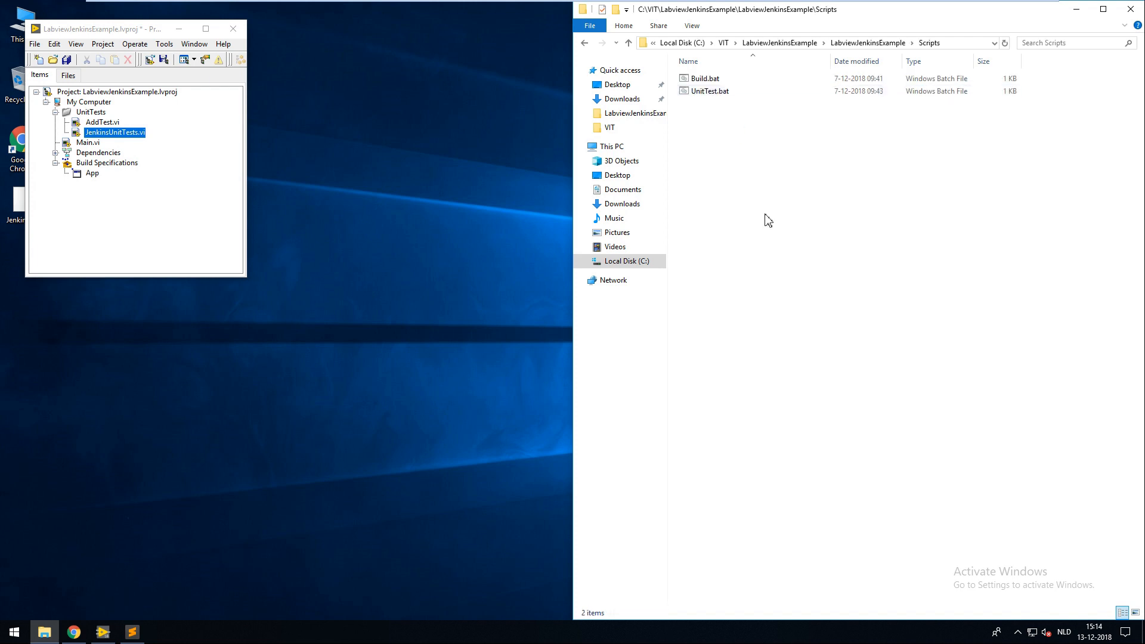
pyautogui.click(709, 90)
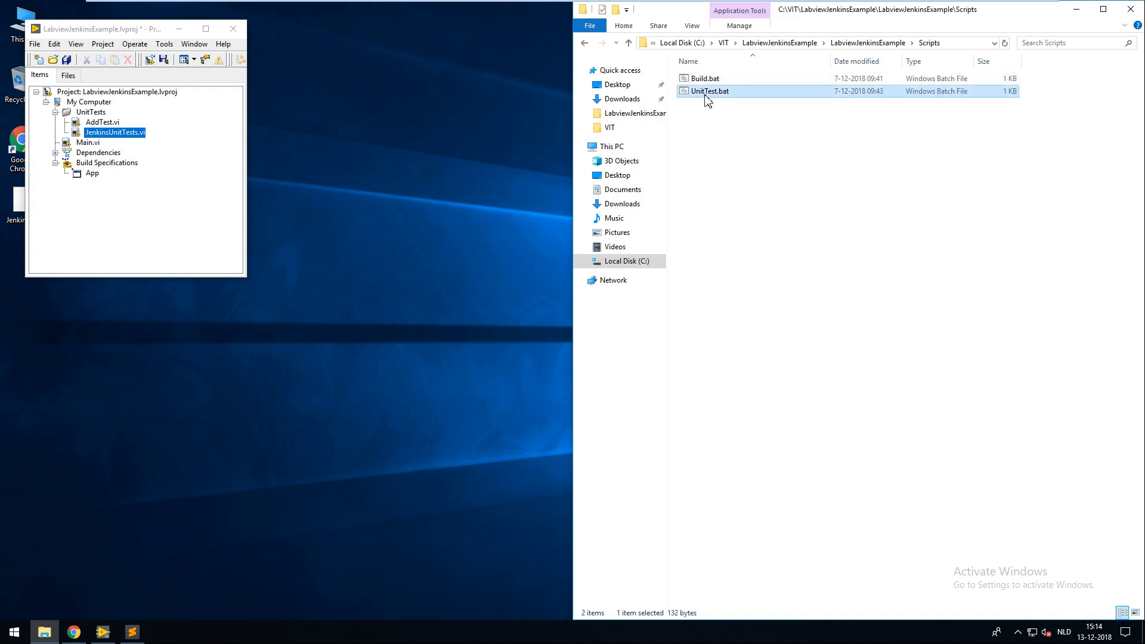
pyautogui.doubleClick(709, 90)
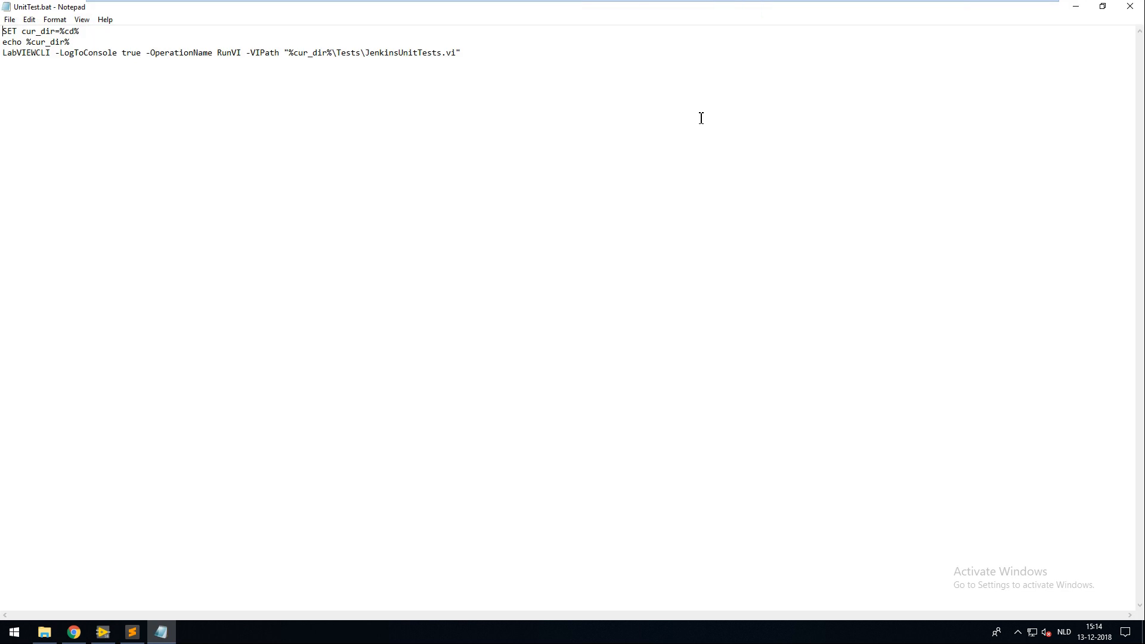
pyautogui.moveTo(20, 57)
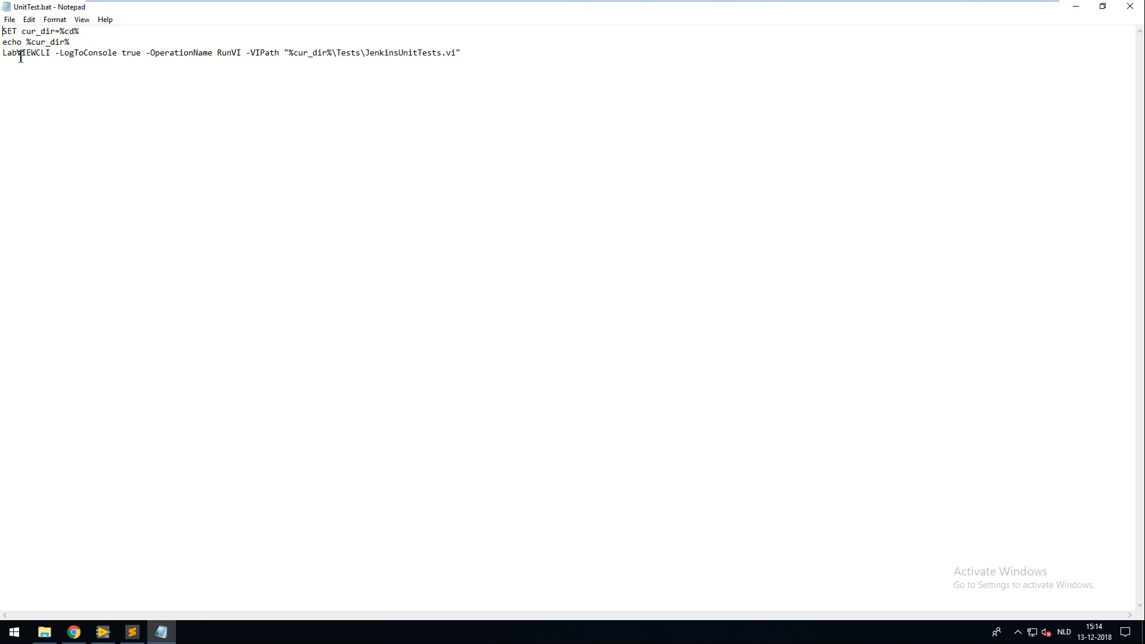
pyautogui.moveTo(229, 60)
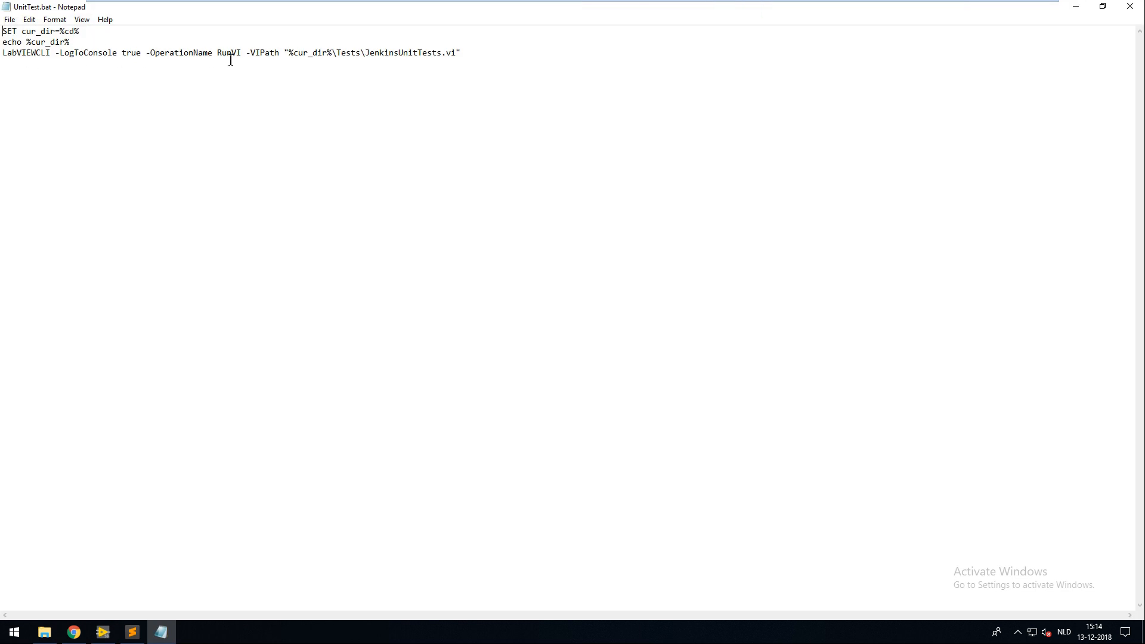
pyautogui.doubleClick(229, 53)
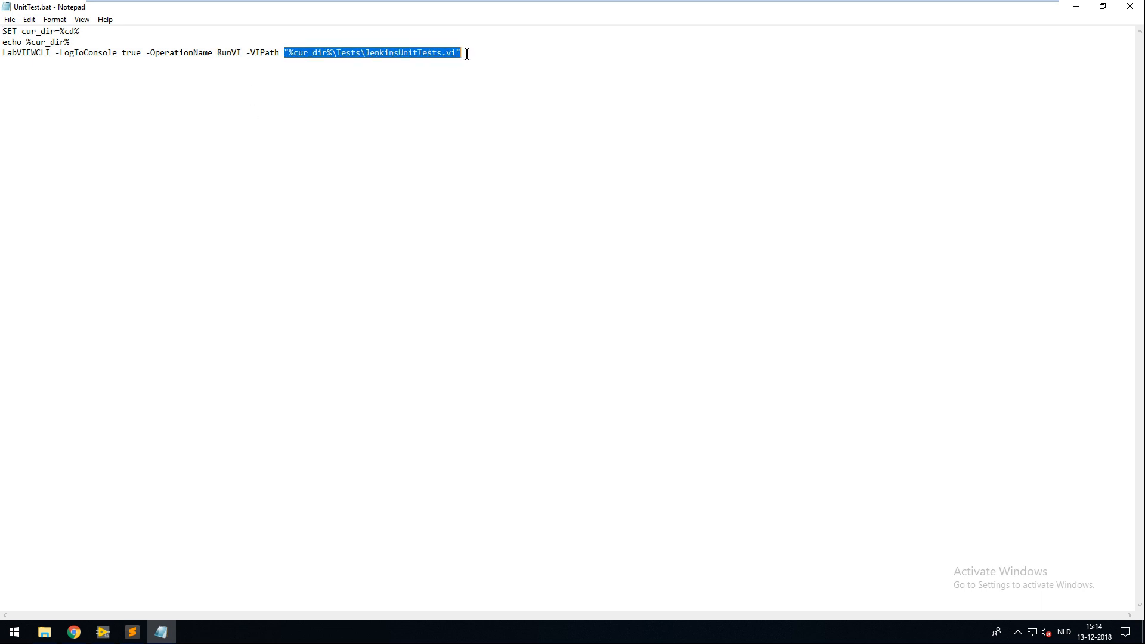
pyautogui.moveTo(470, 66)
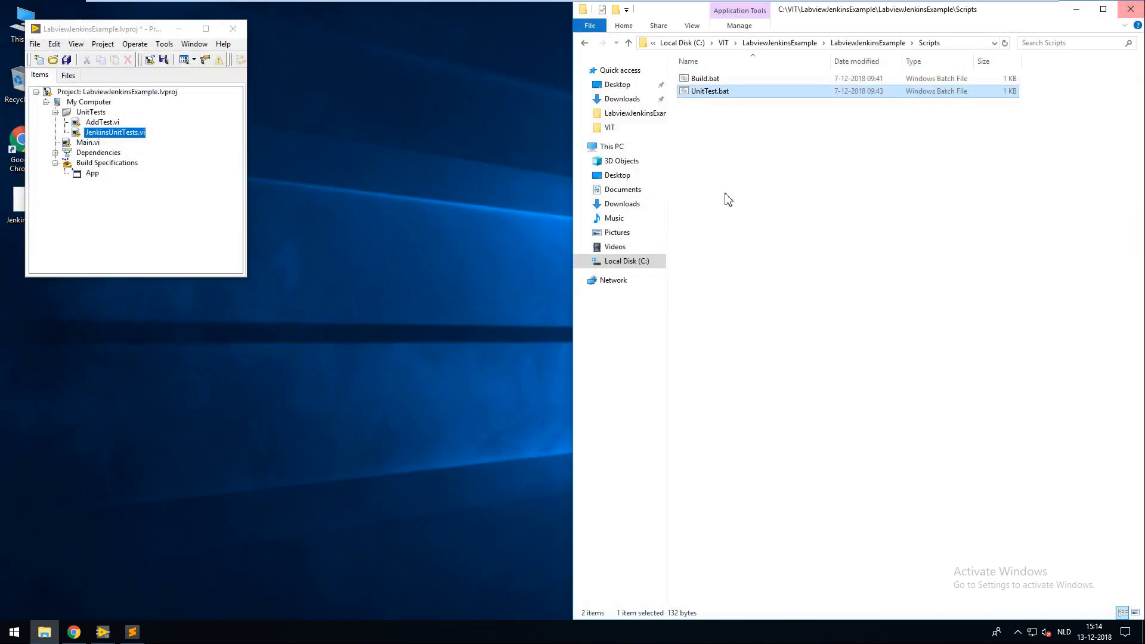
# Step: View Build.bat's ExecuteBuildSpec command in Notepad via Edit
pyautogui.rightClick(703, 79)
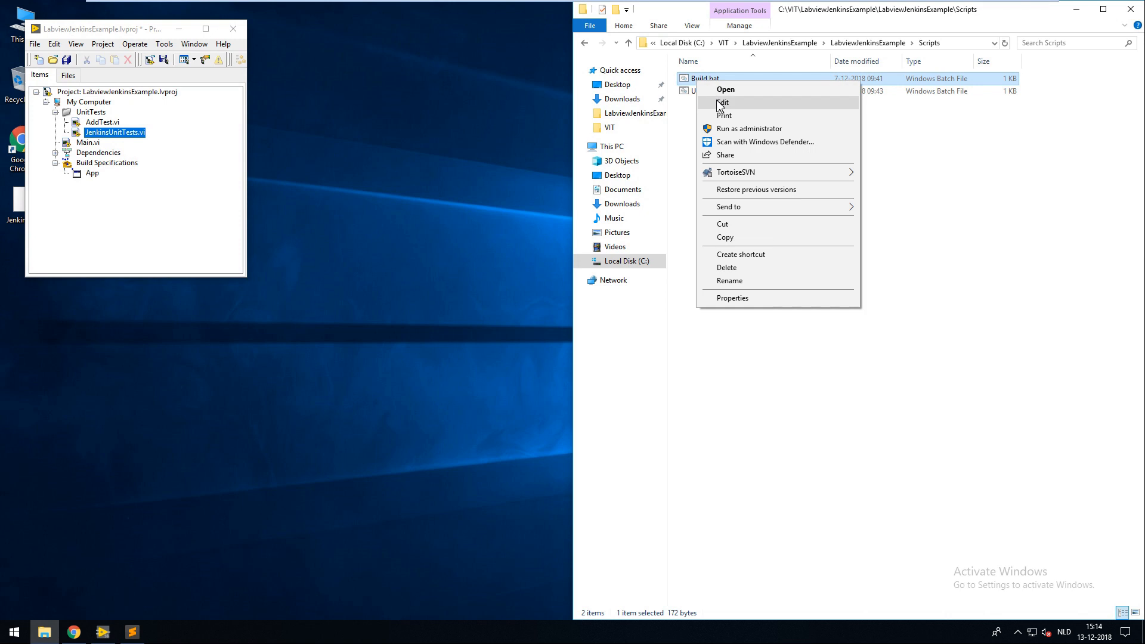
pyautogui.click(724, 102)
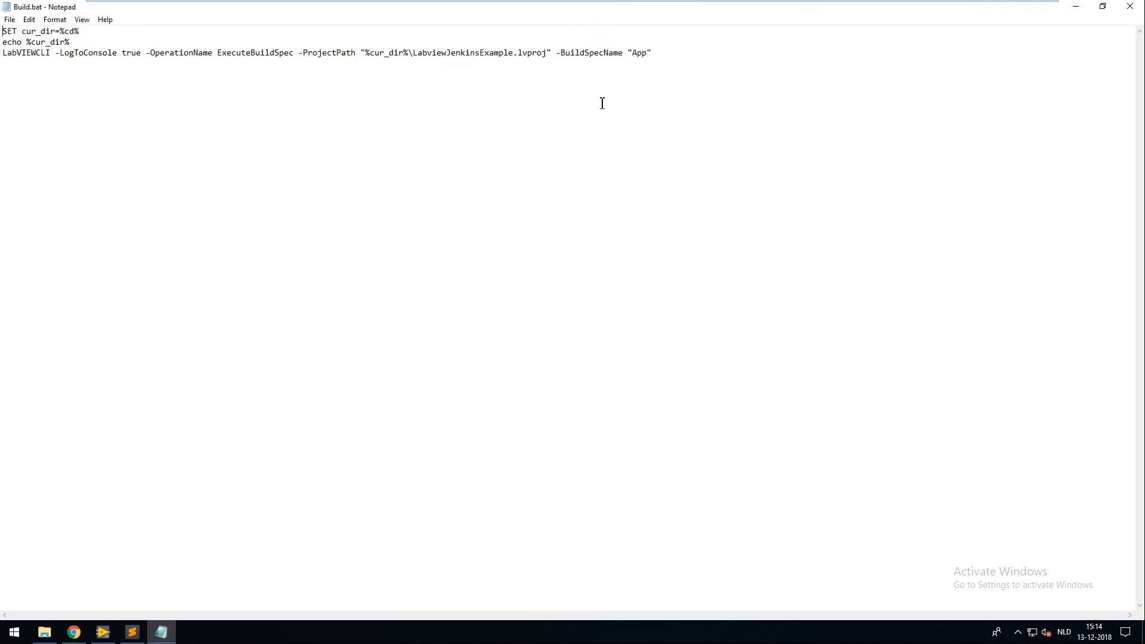
pyautogui.moveTo(295, 61)
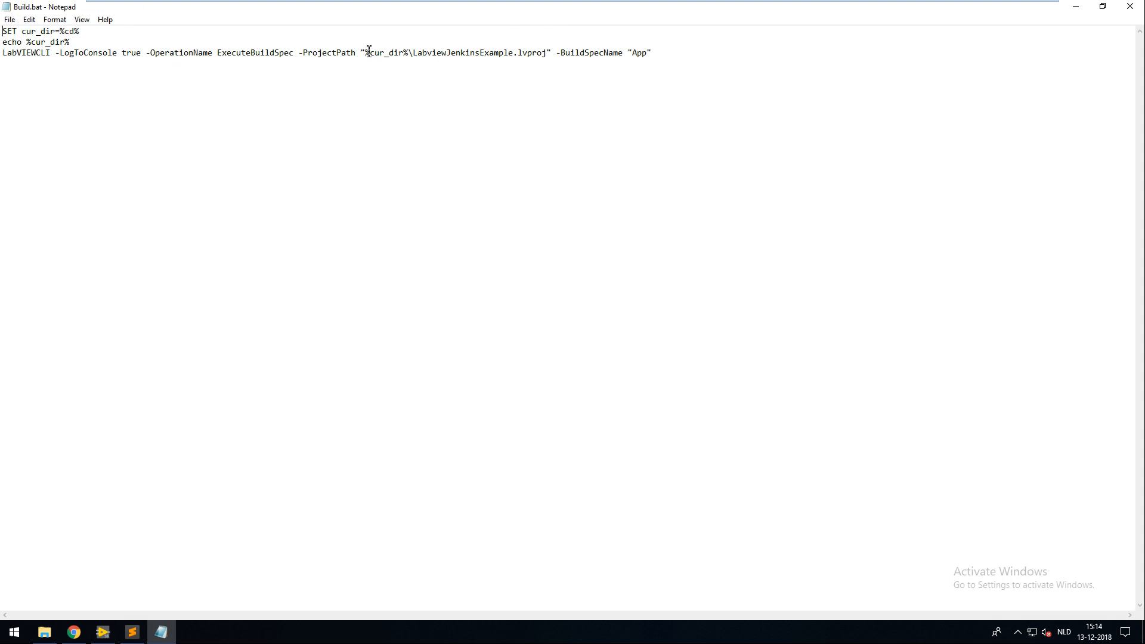
pyautogui.moveTo(547, 50)
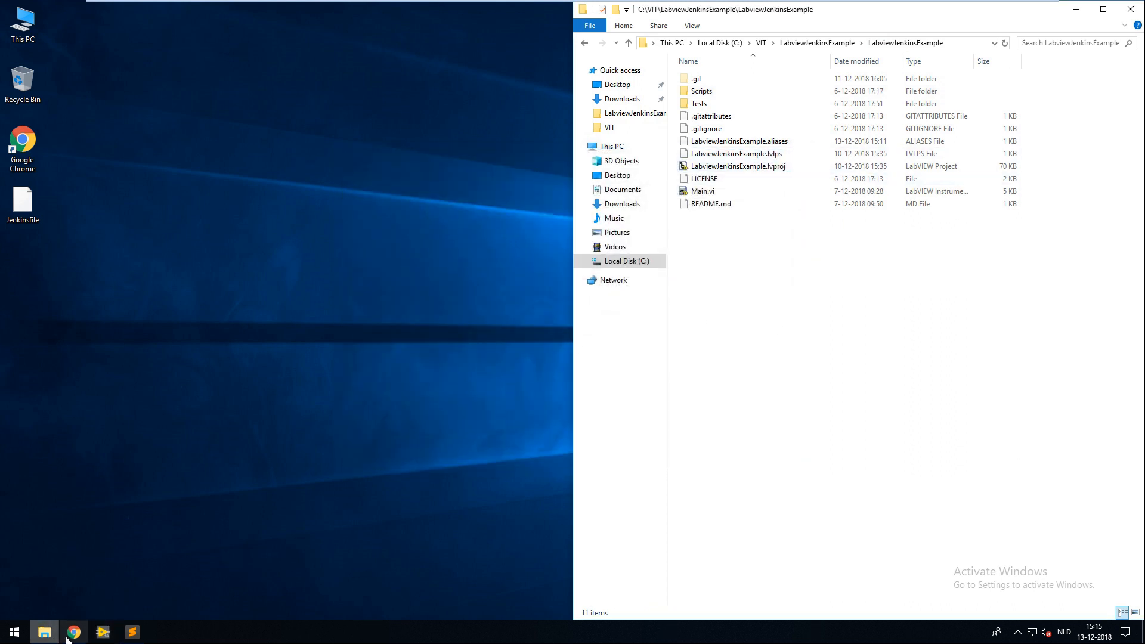
# Step: Switch to Chrome showing the LabviewJenkinsExample GitHub repository
pyautogui.click(72, 632)
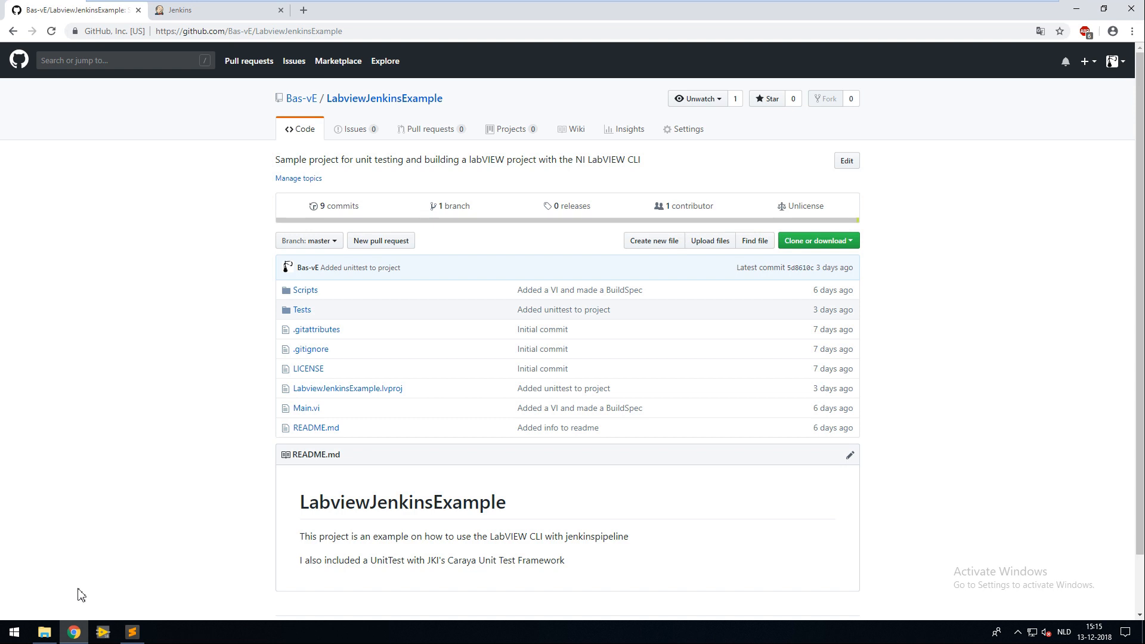
pyautogui.moveTo(103, 385)
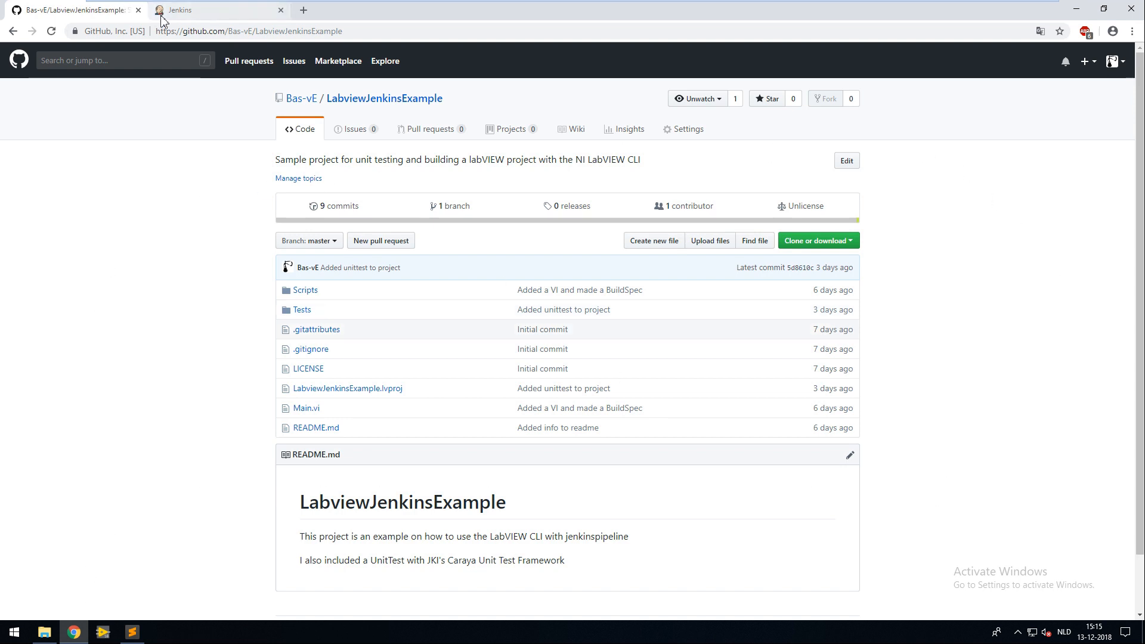
pyautogui.moveTo(174, 14)
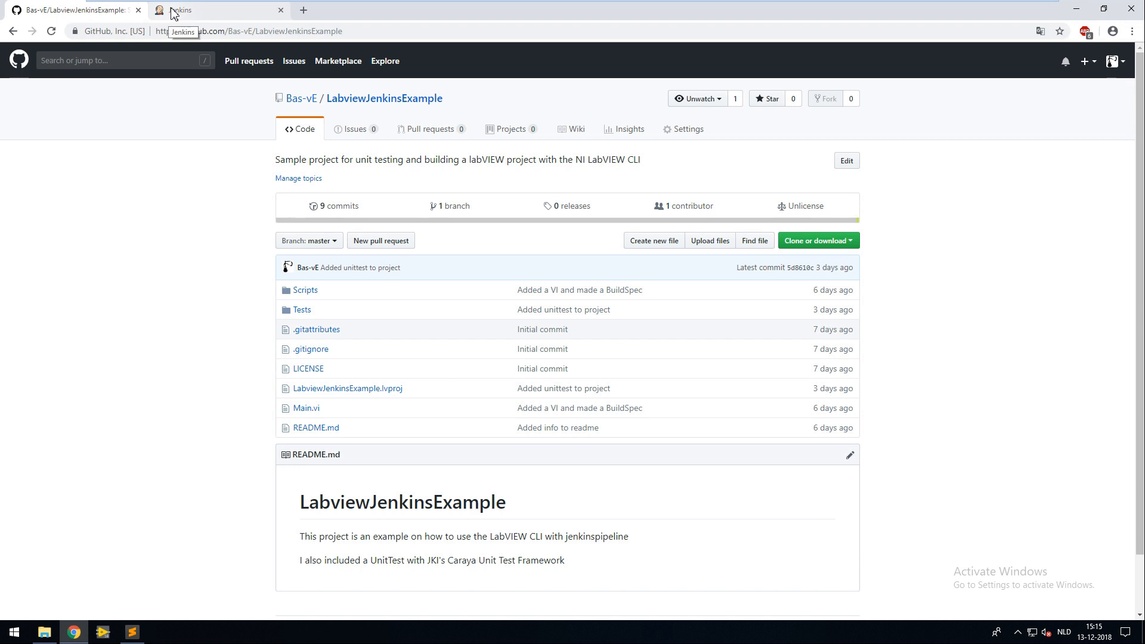
# Step: Start a new Jenkins pipeline with GitHub as source and the Bas-vE organization
pyautogui.click(213, 9)
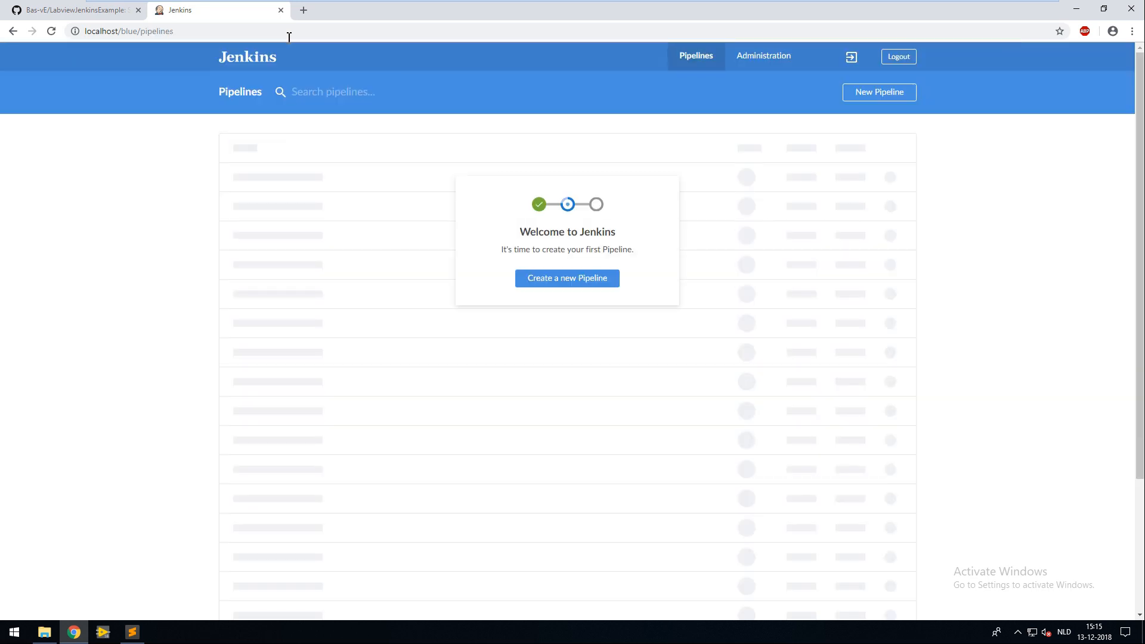
pyautogui.moveTo(619, 37)
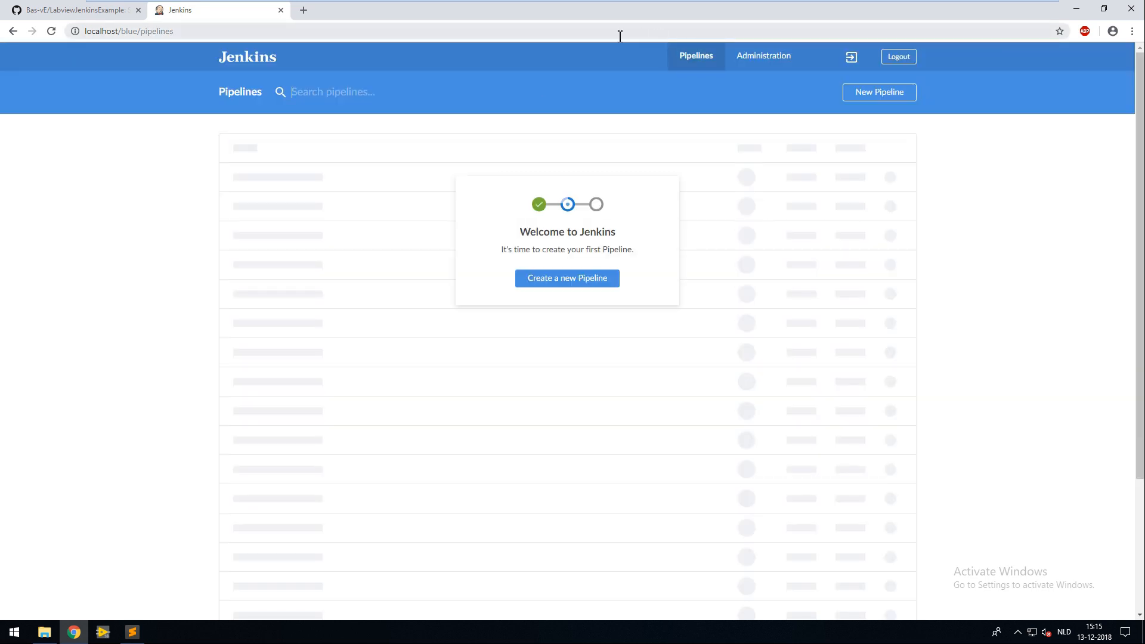
pyautogui.click(567, 278)
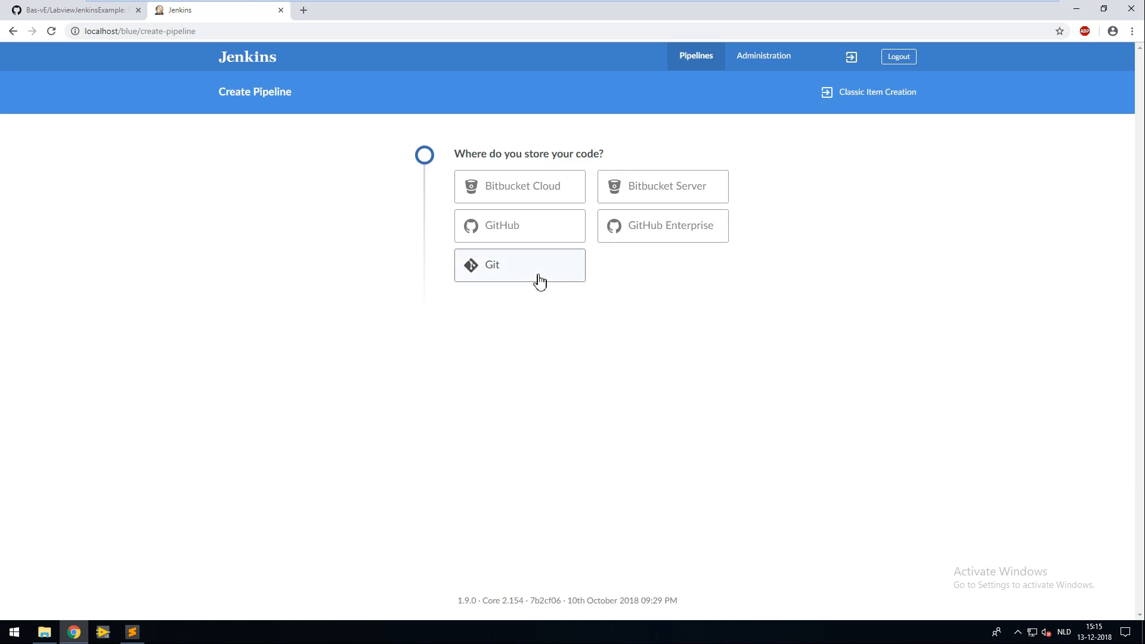
pyautogui.moveTo(536, 229)
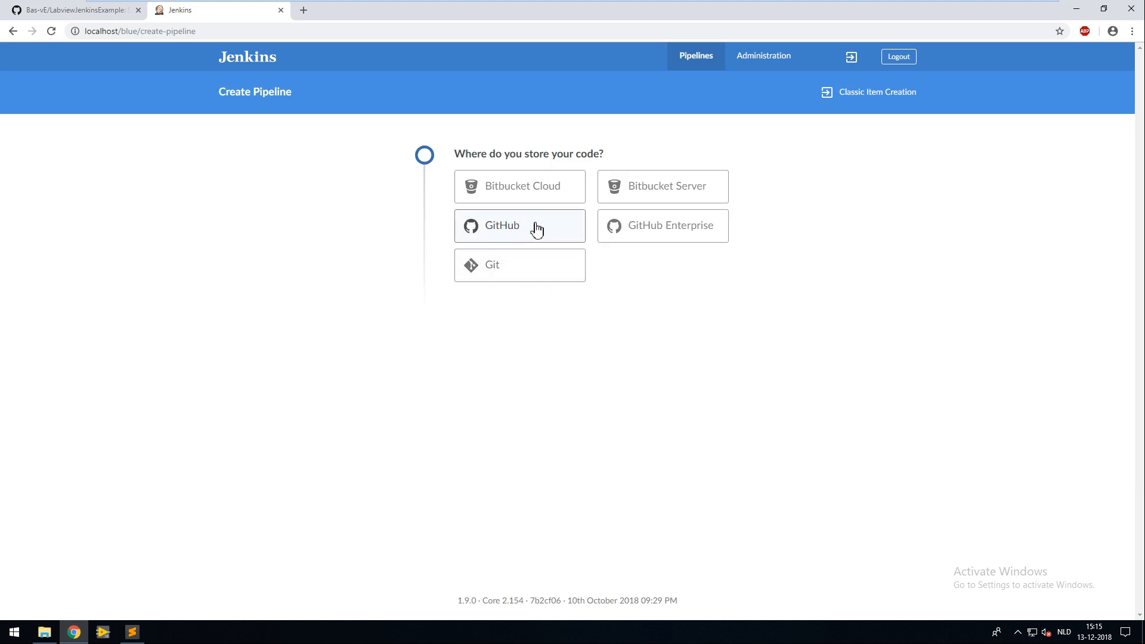
pyautogui.click(519, 226)
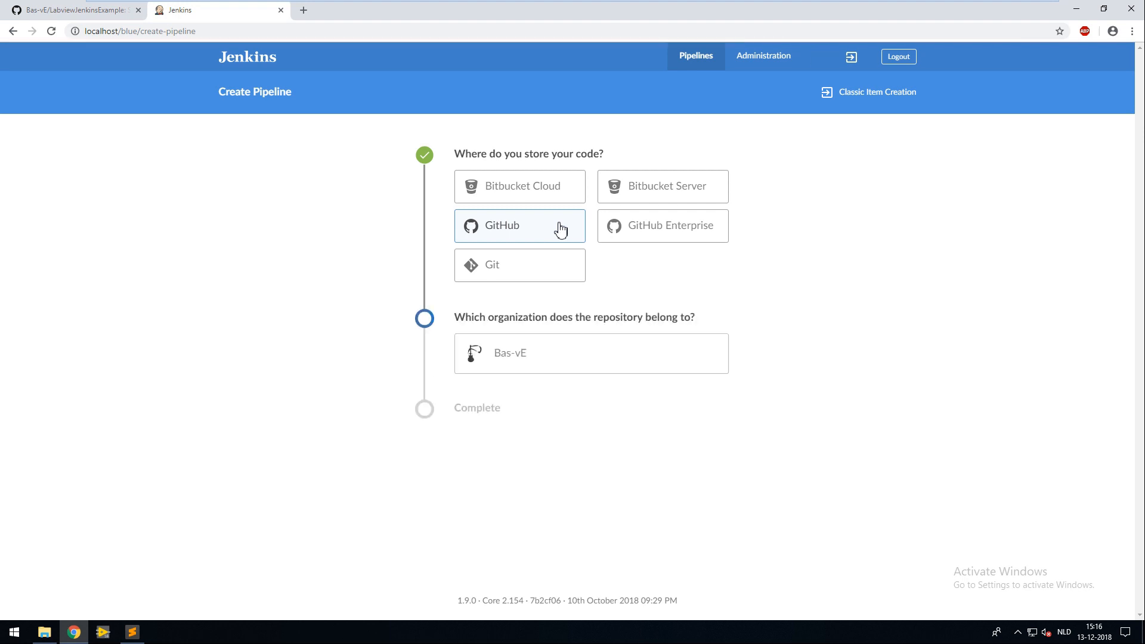
pyautogui.click(591, 353)
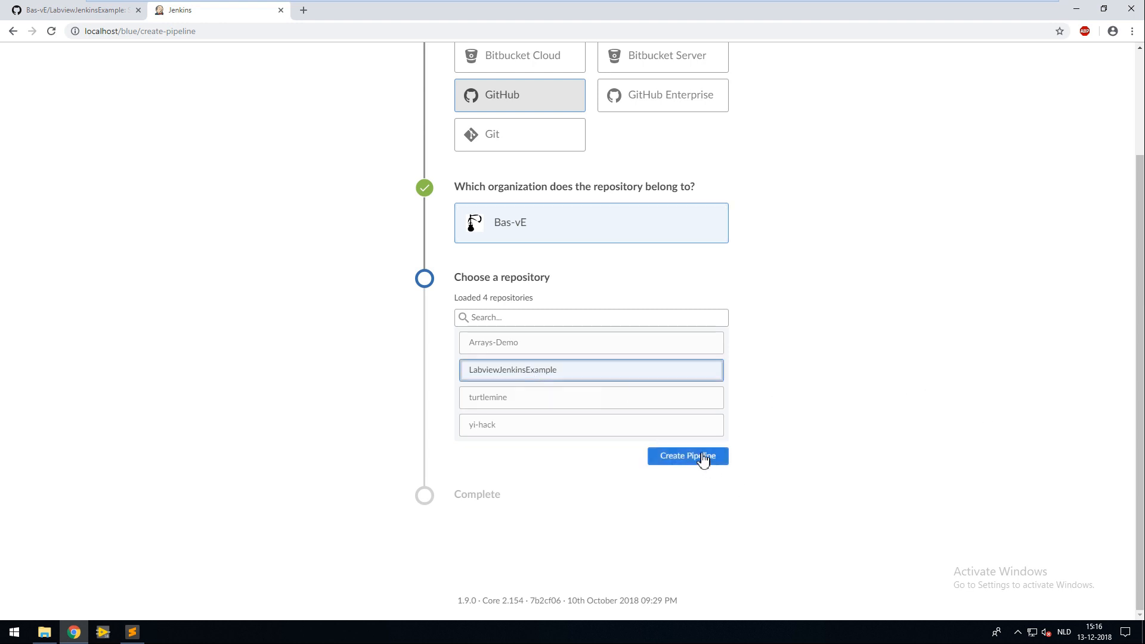
pyautogui.moveTo(734, 466)
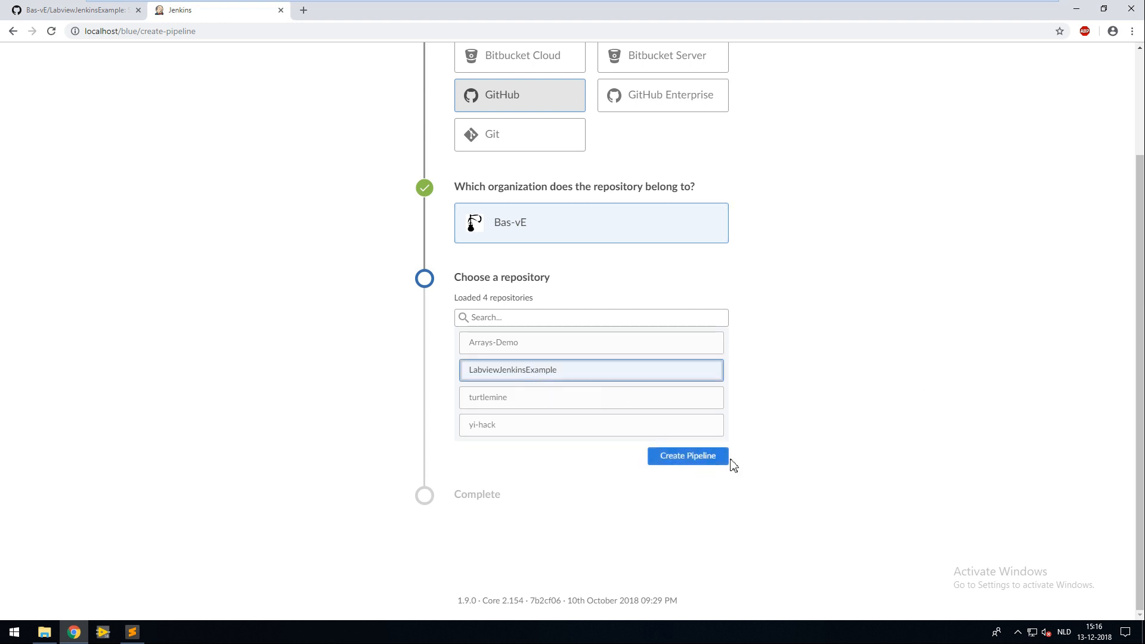
pyautogui.moveTo(724, 462)
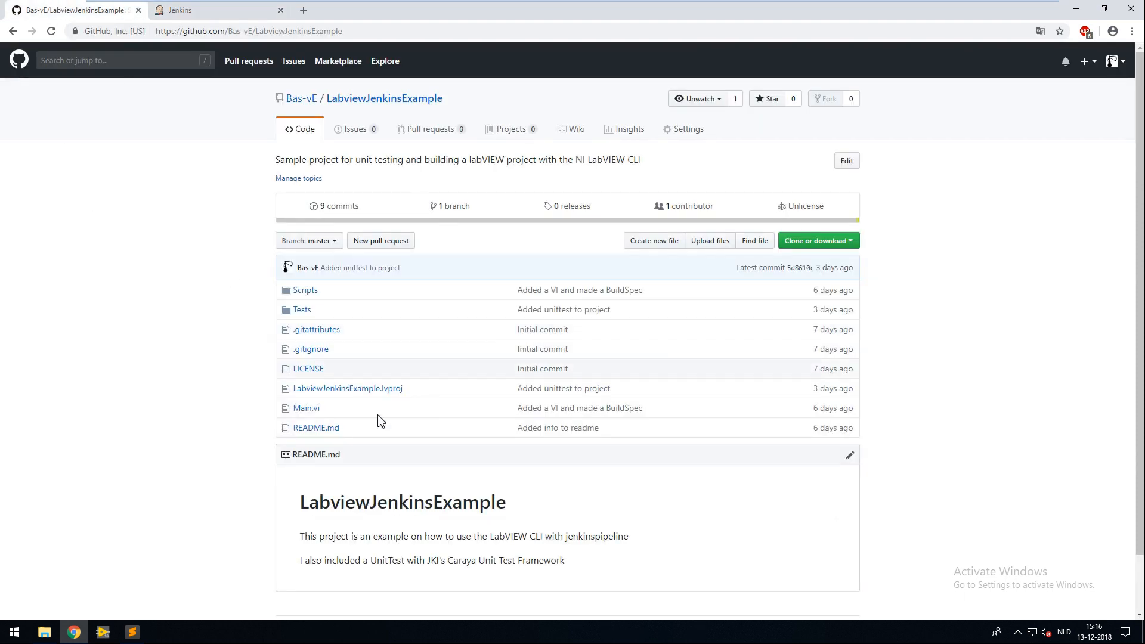
pyautogui.moveTo(305, 408)
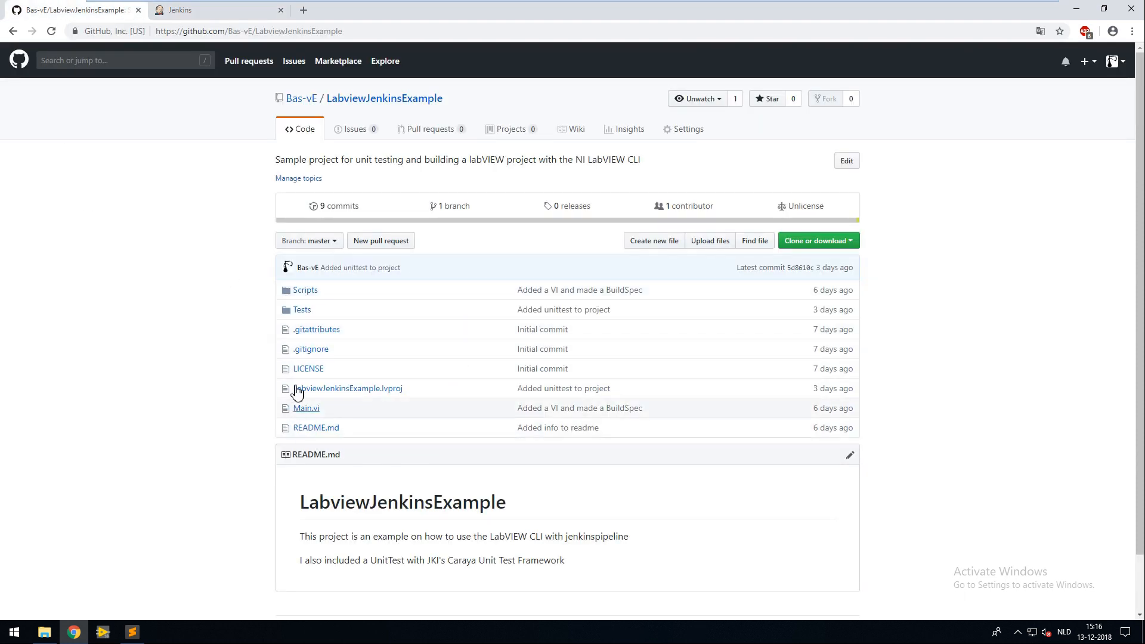
pyautogui.moveTo(281, 79)
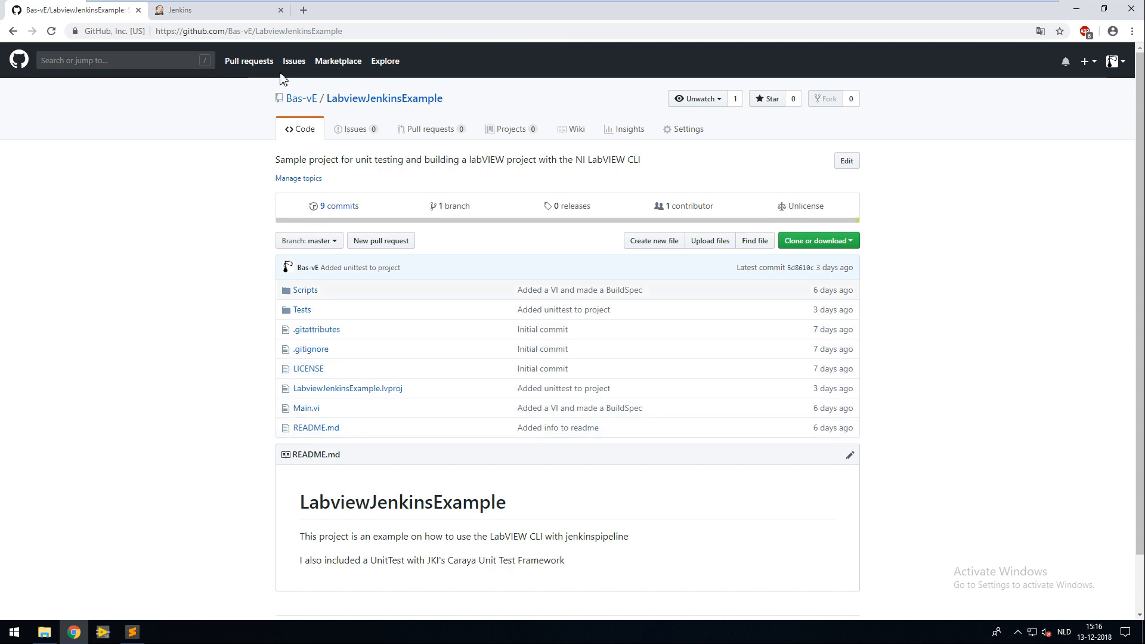
pyautogui.click(687, 447)
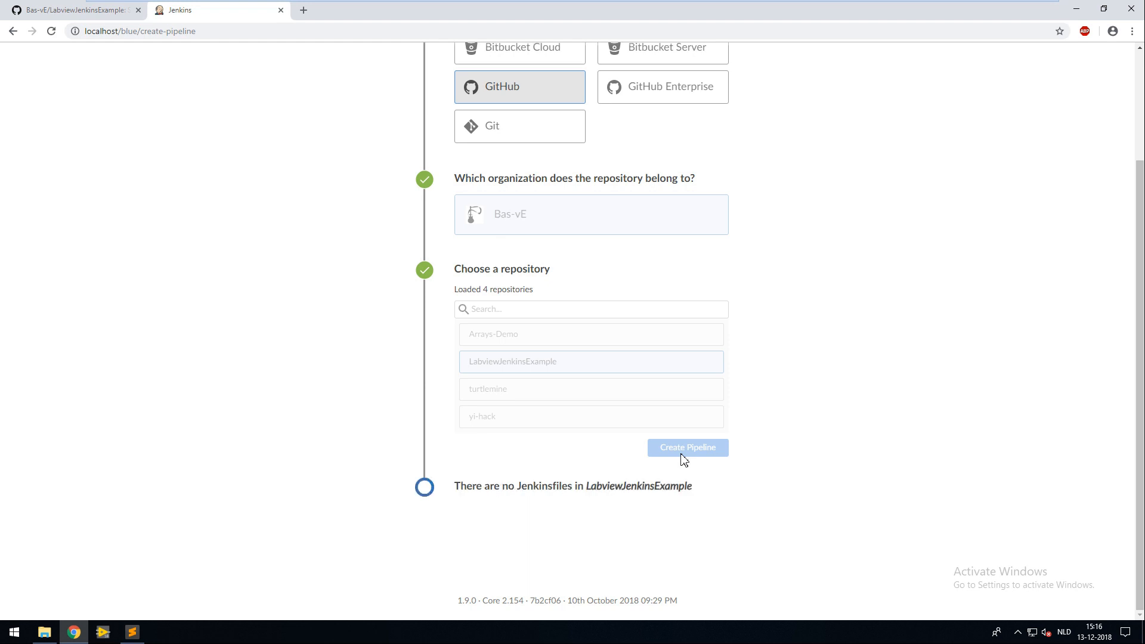
# Step: Create the Jenkinsfile pipeline with a first stage named Unit Test
pyautogui.click(687, 447)
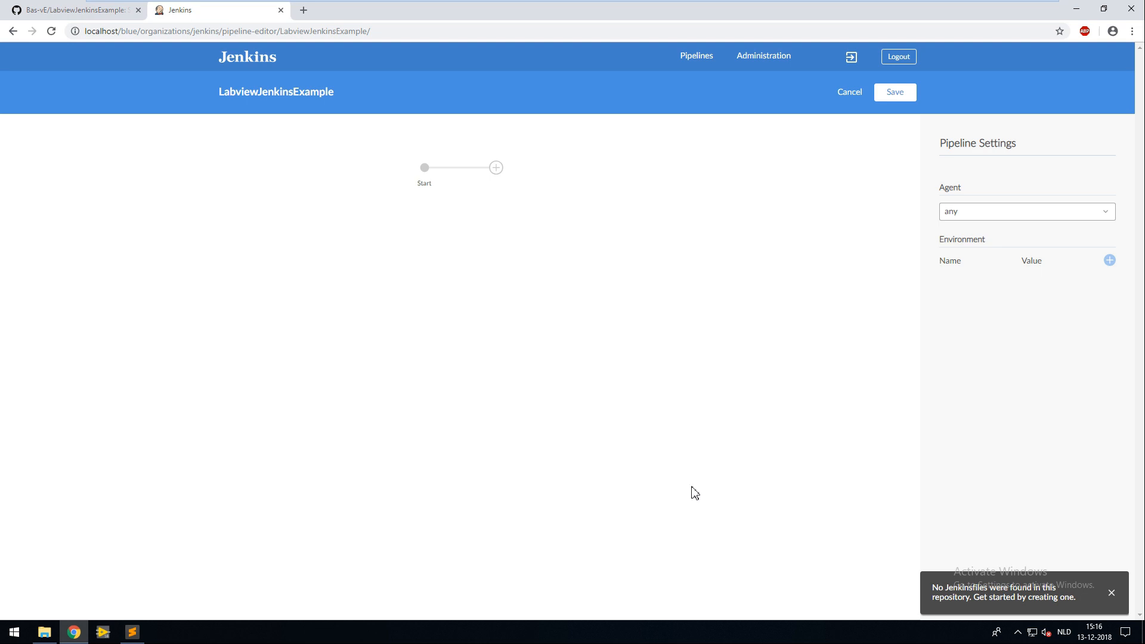
pyautogui.moveTo(379, 160)
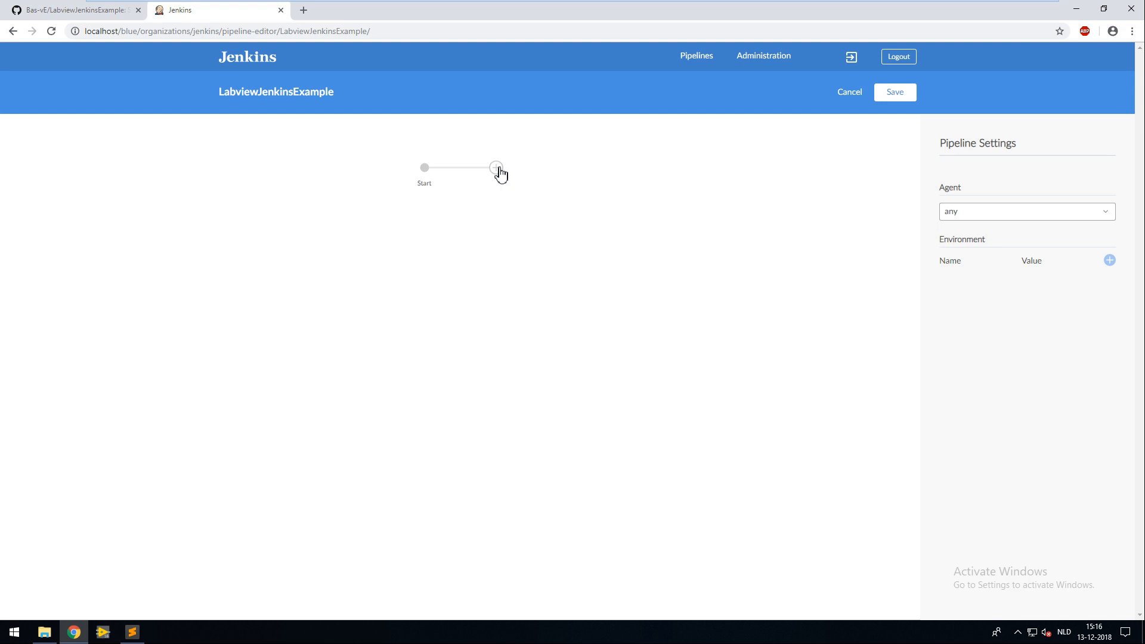
pyautogui.click(498, 167)
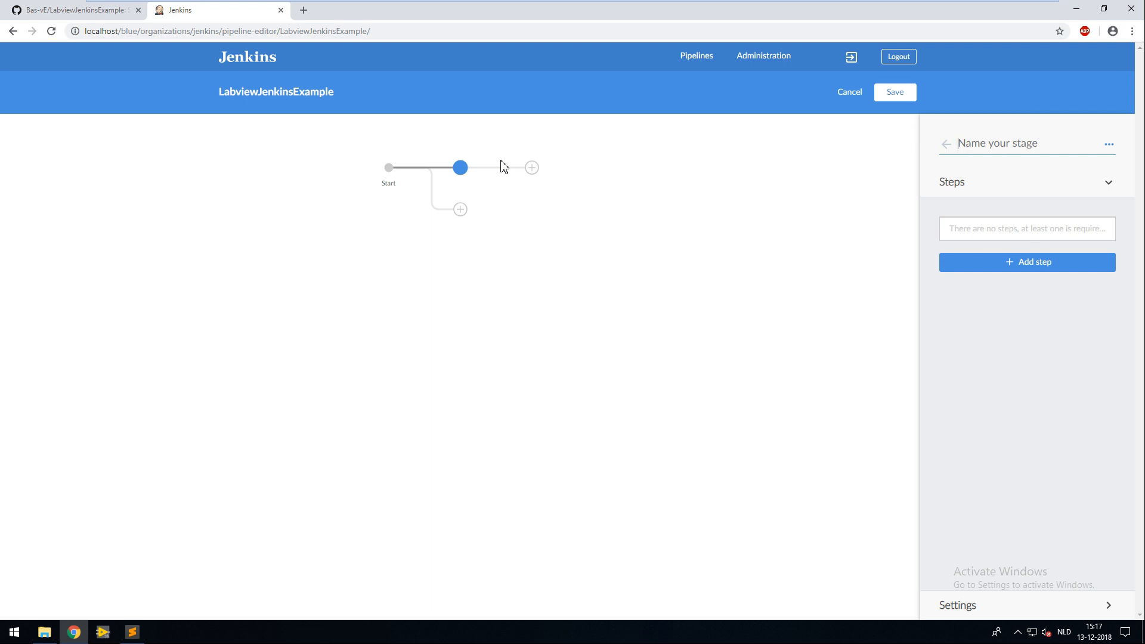
pyautogui.write('U')
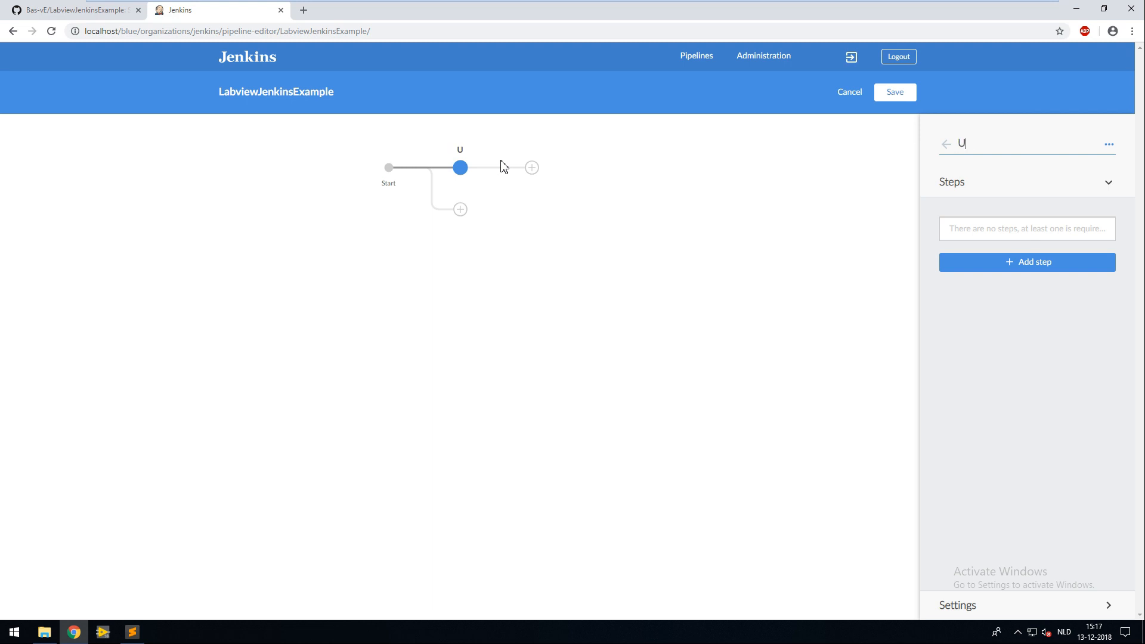
pyautogui.write('nit Test')
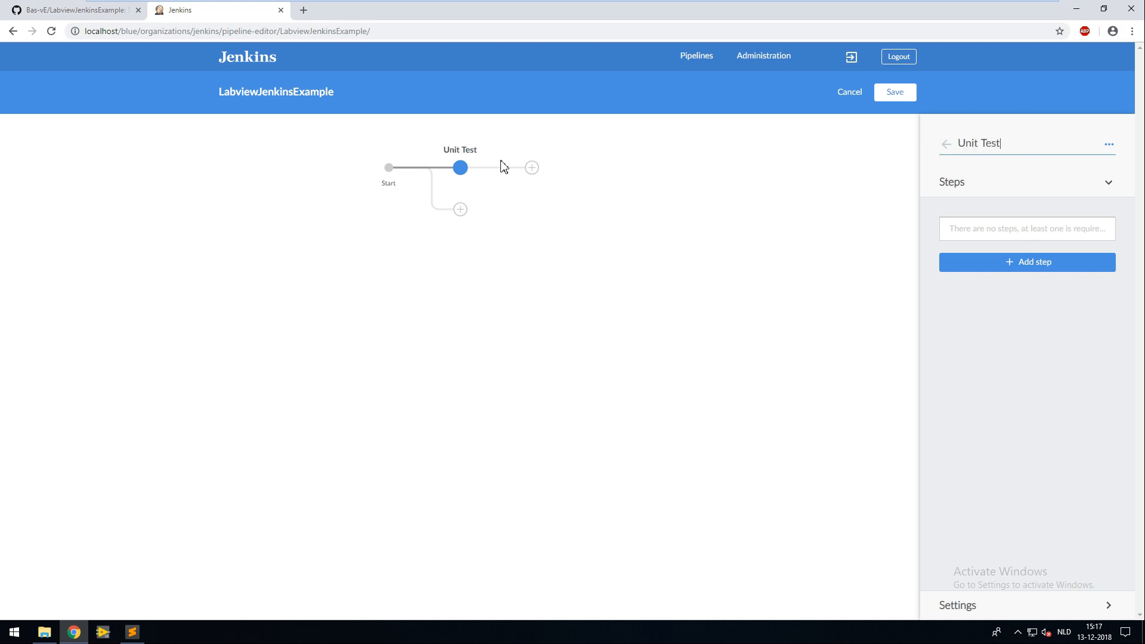
pyautogui.moveTo(1027, 263)
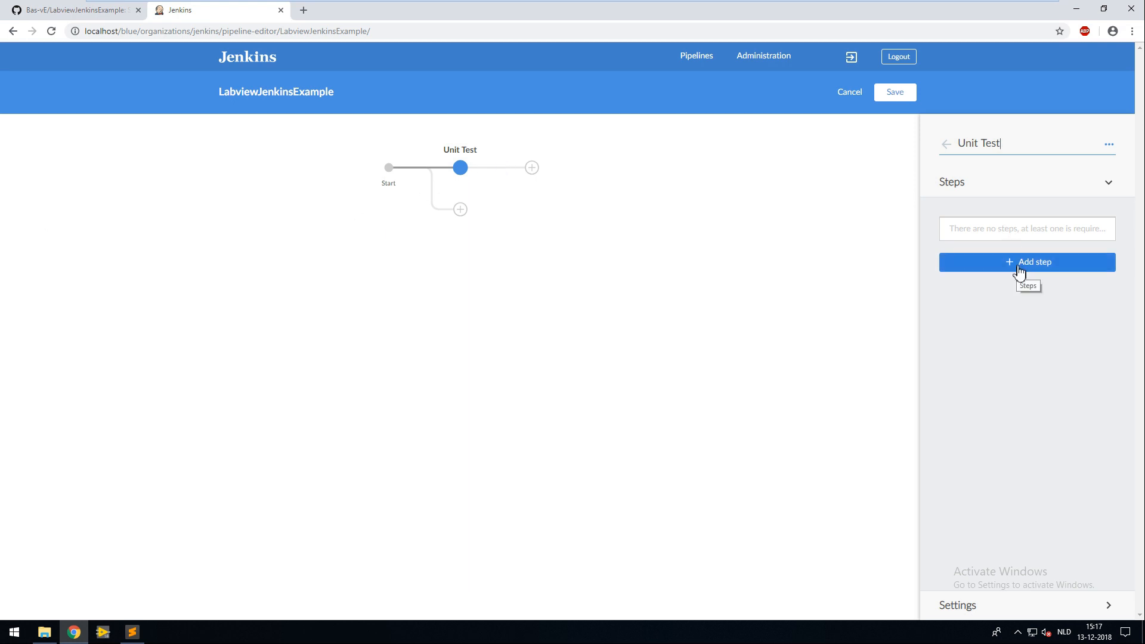
# Step: Give Unit Test a Windows Batch Script step running .\Scripts\UnitTest.bat
pyautogui.click(1027, 262)
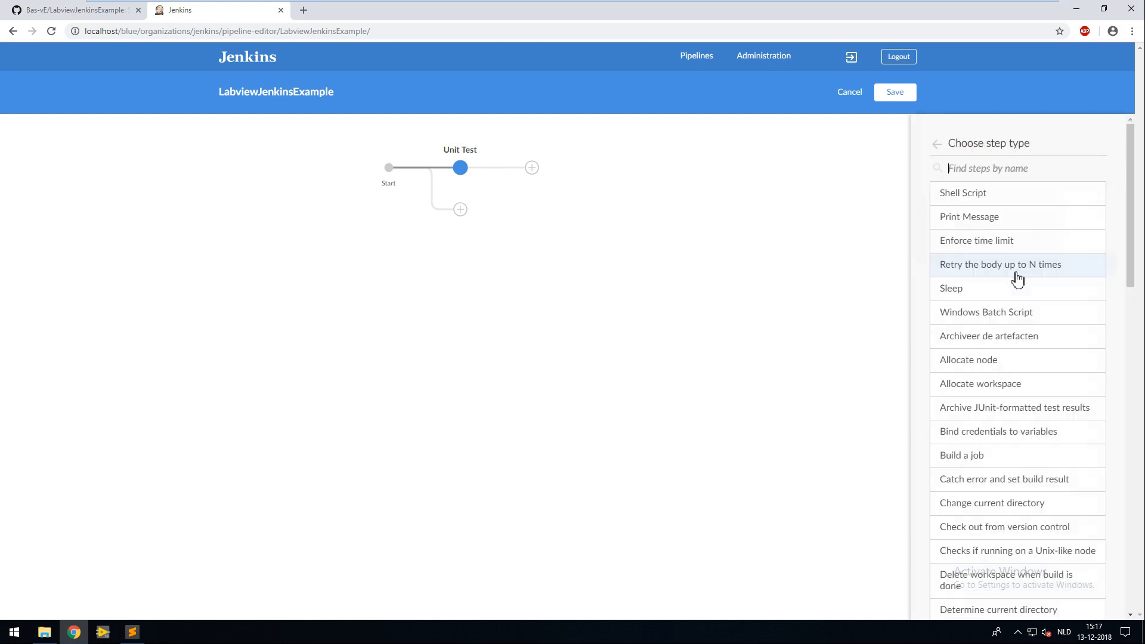
pyautogui.moveTo(1027, 320)
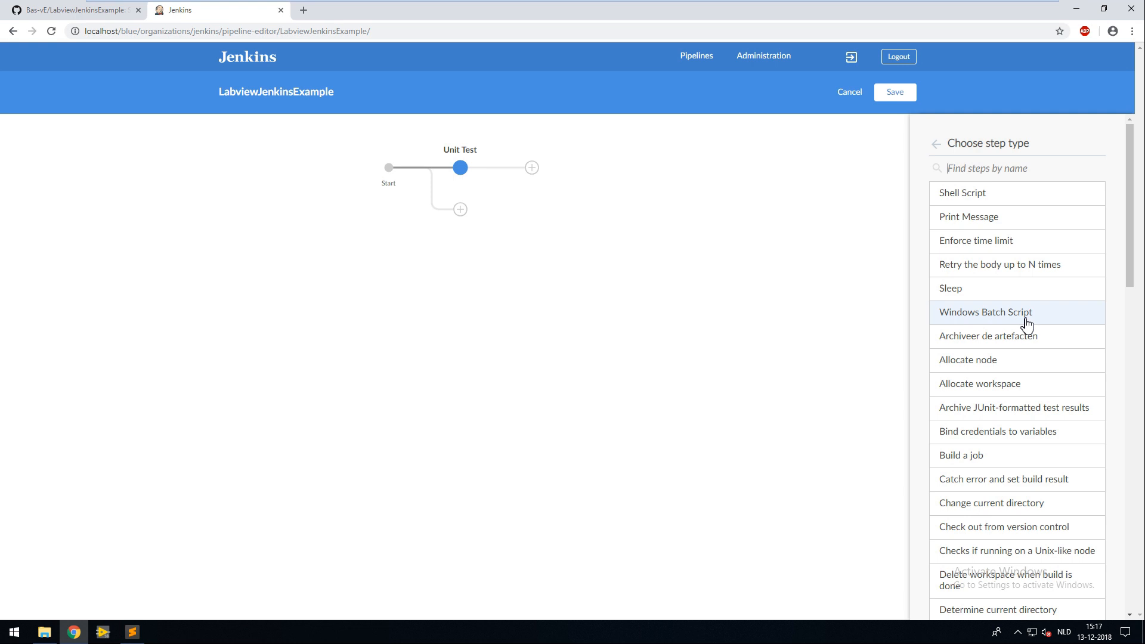
pyautogui.click(986, 311)
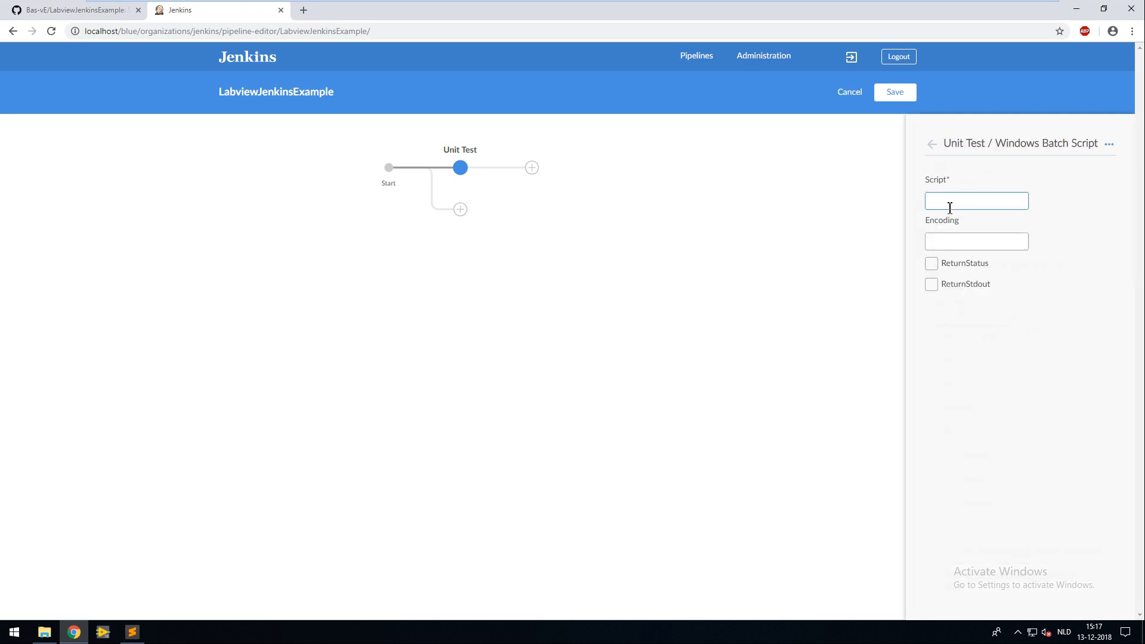
pyautogui.write('.\\\\')
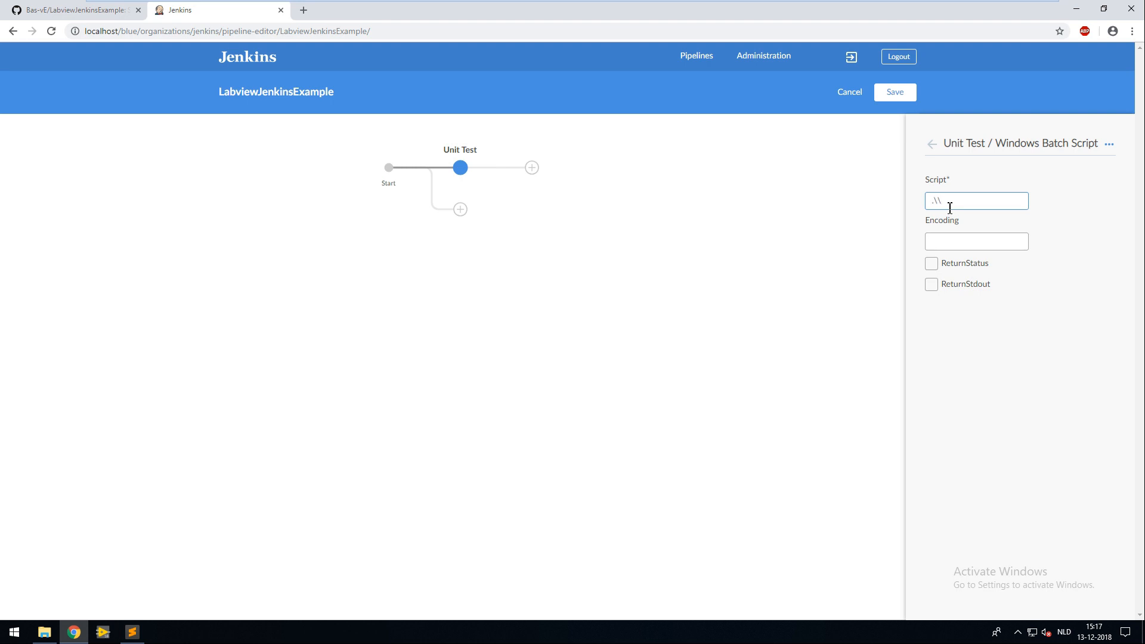
pyautogui.write('Scripts\\\\')
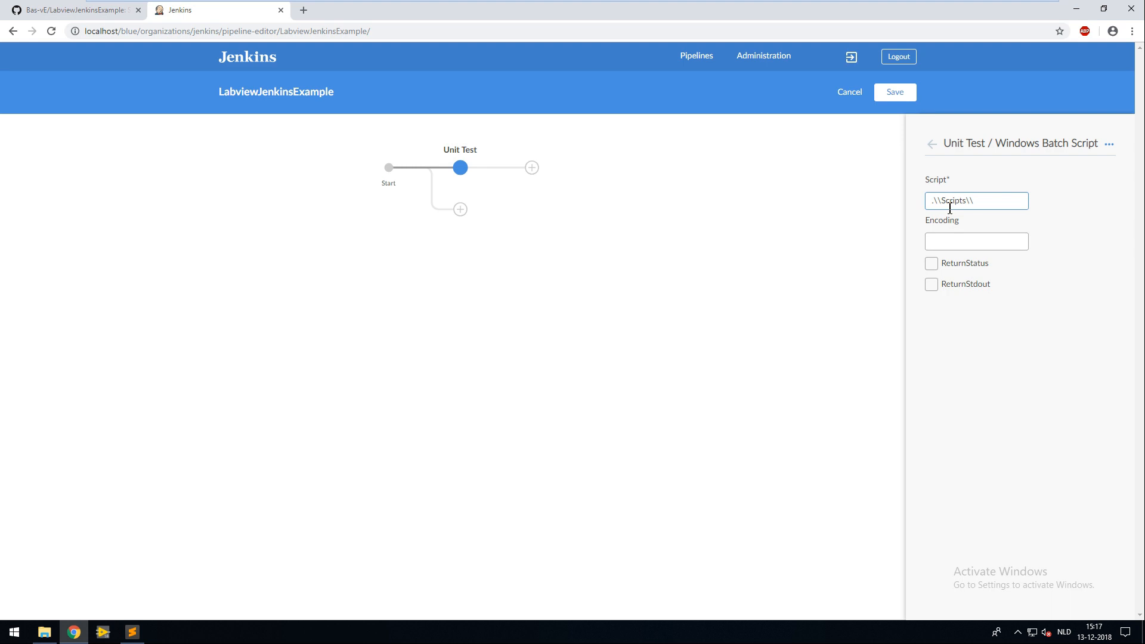
pyautogui.write('UnitTes')
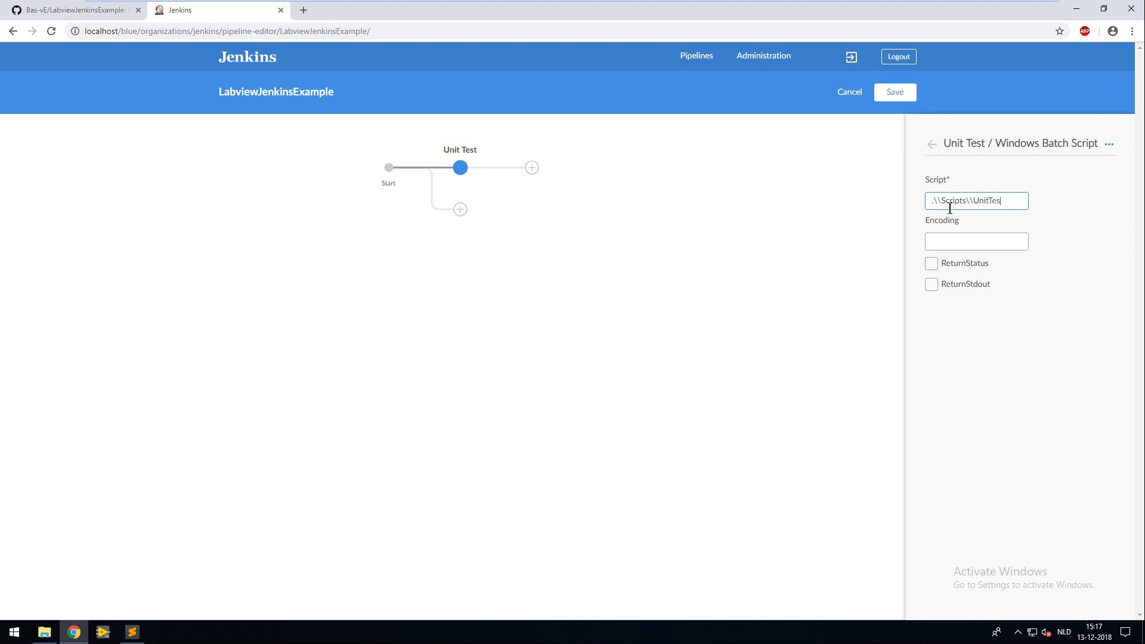
pyautogui.write('t.b')
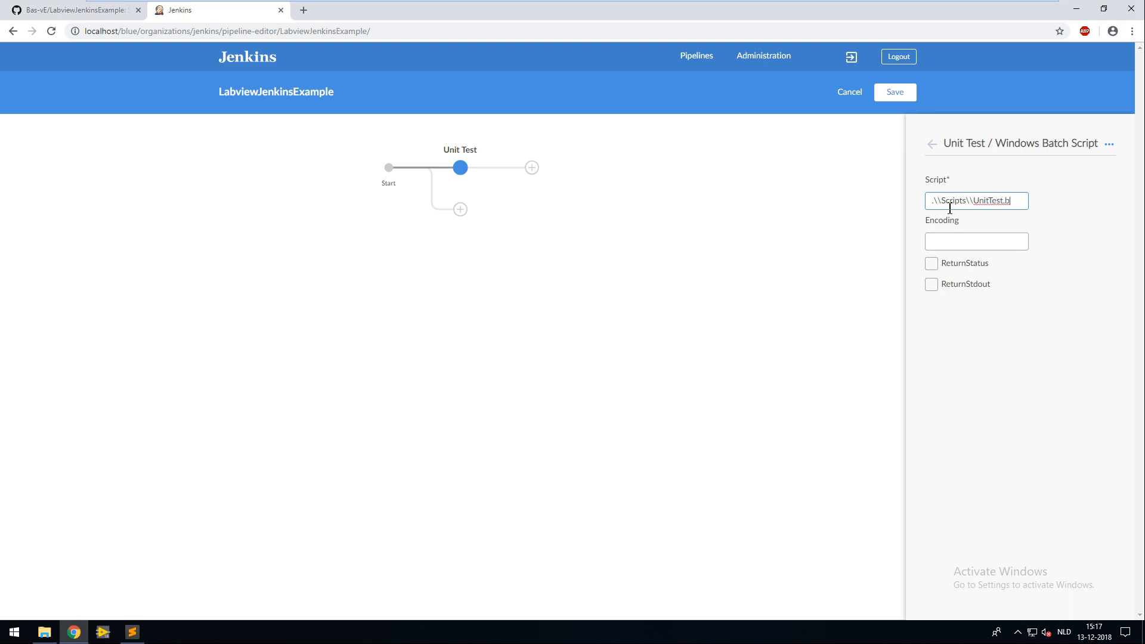
pyautogui.click(931, 144)
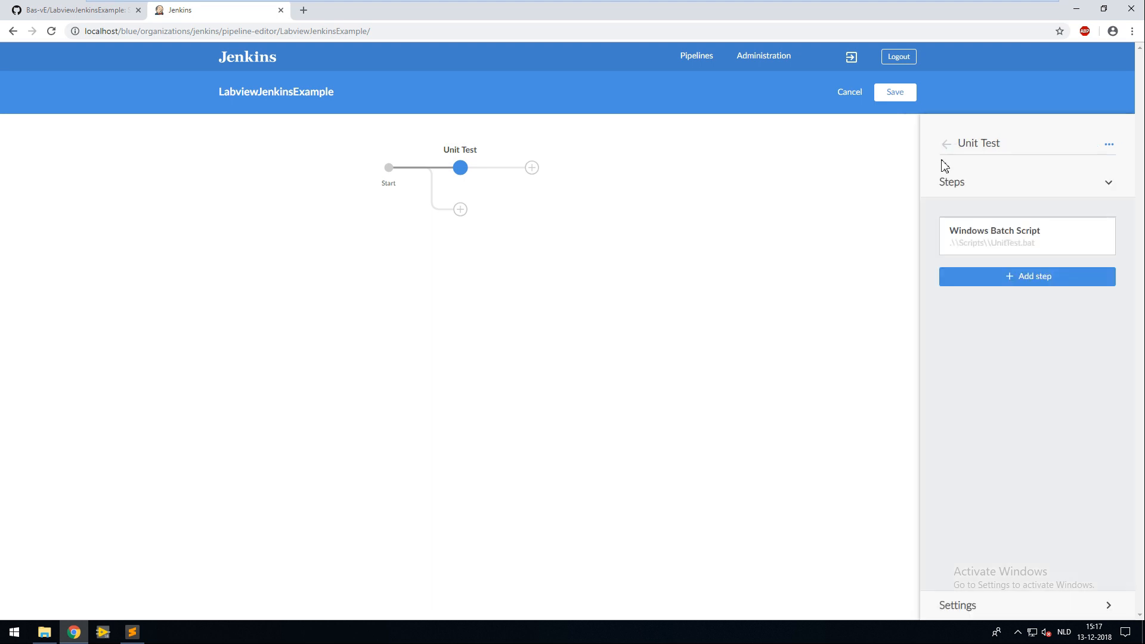
# Step: Add an Archive JUnit-formatted test results step collecting *.xml to Unit Test
pyautogui.click(1027, 275)
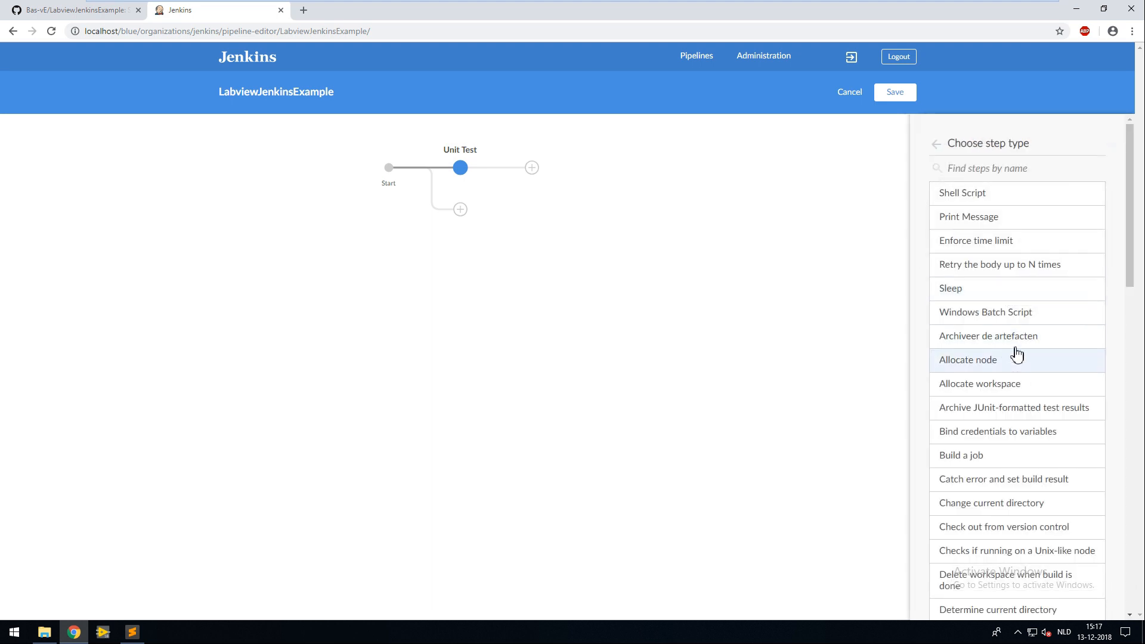
pyautogui.moveTo(1033, 414)
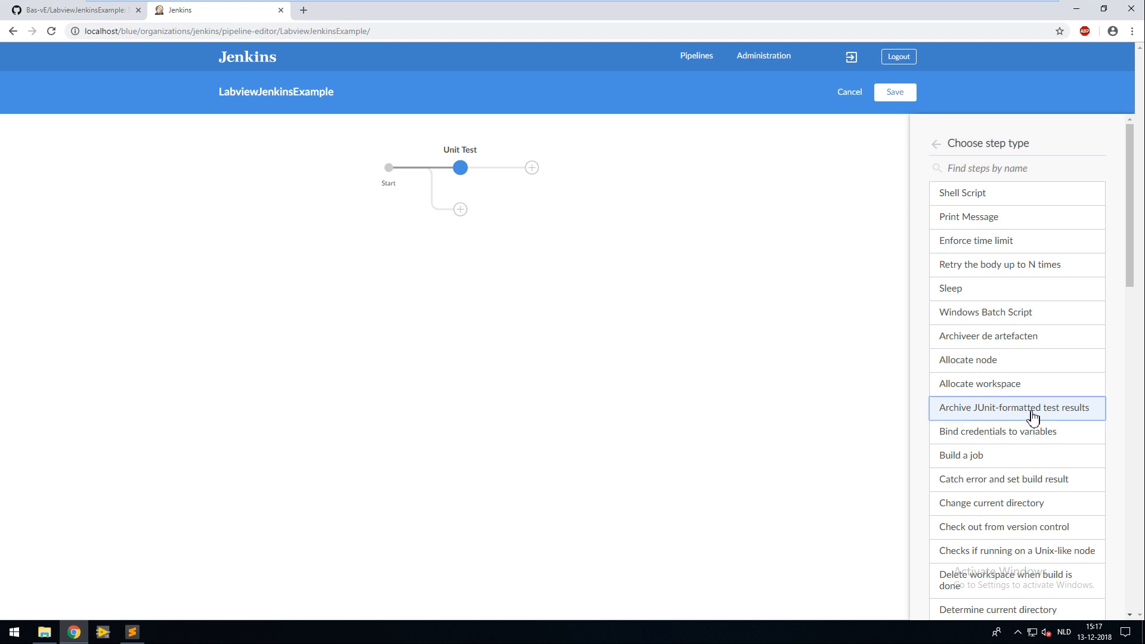
pyautogui.click(1014, 408)
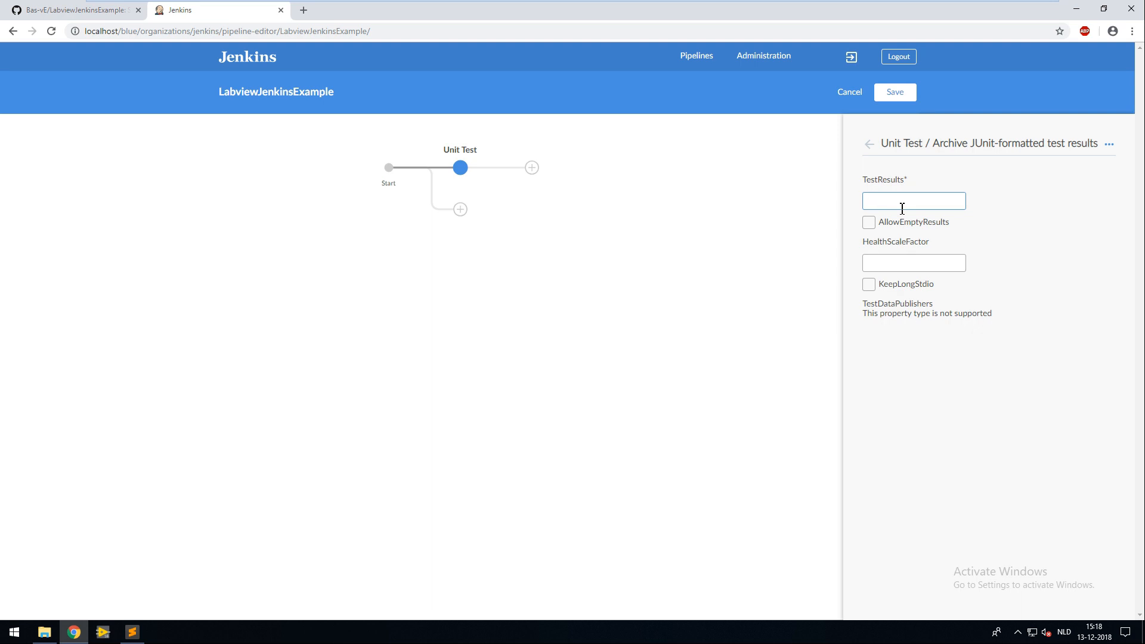
pyautogui.write('*.')
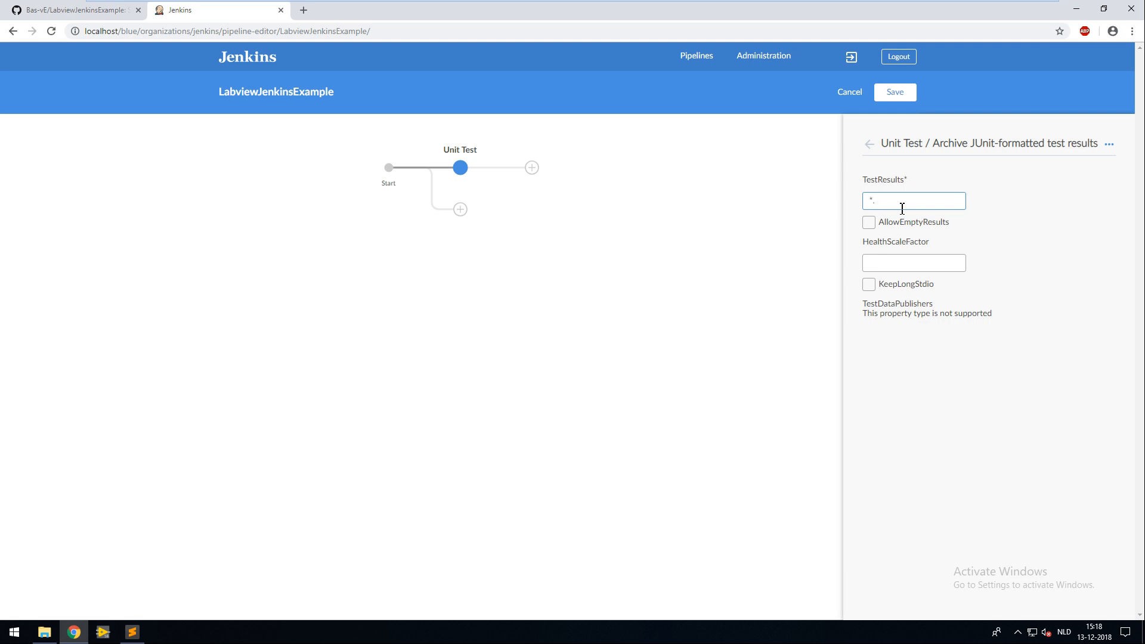
pyautogui.click(870, 144)
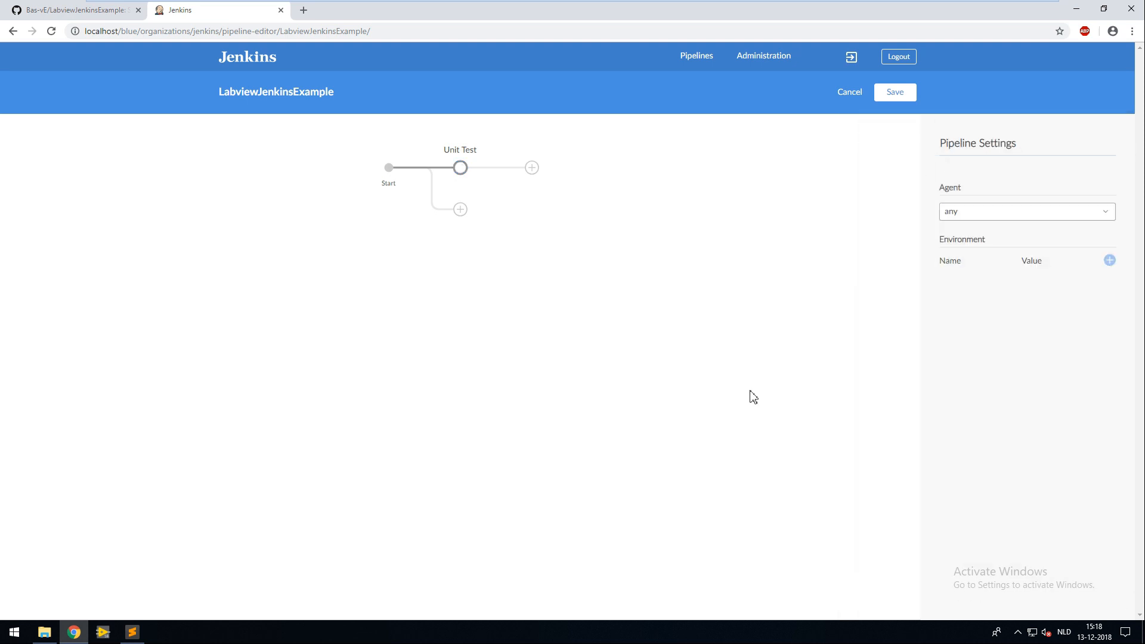
pyautogui.click(460, 167)
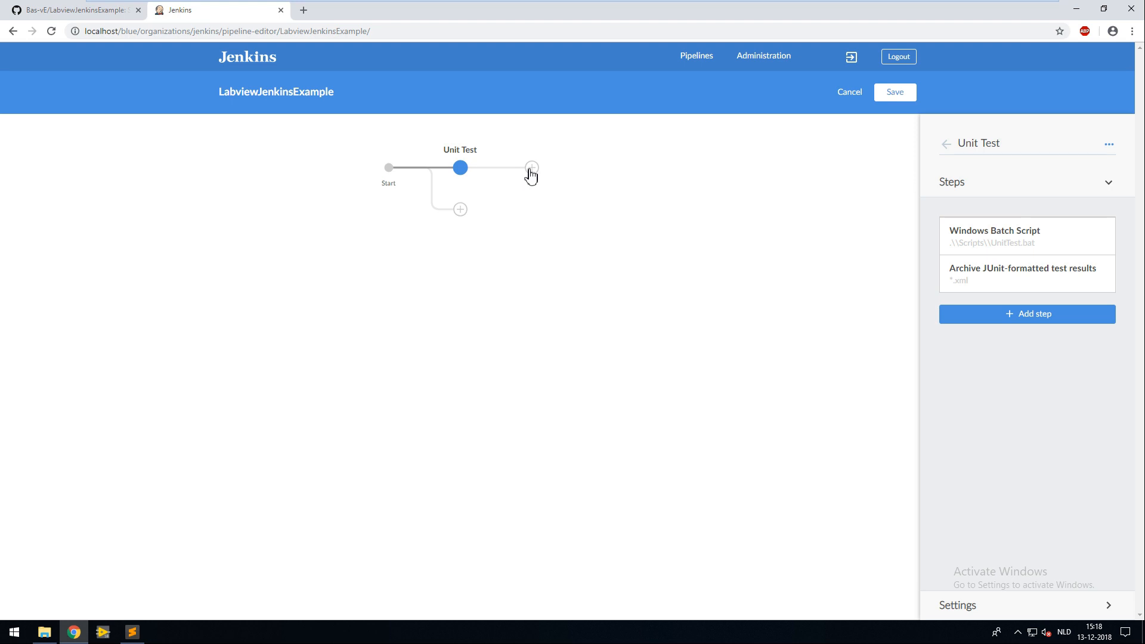
# Step: Add a Build stage with a Windows Batch Script running .\Scripts\Build.bat, then start saving
pyautogui.click(532, 167)
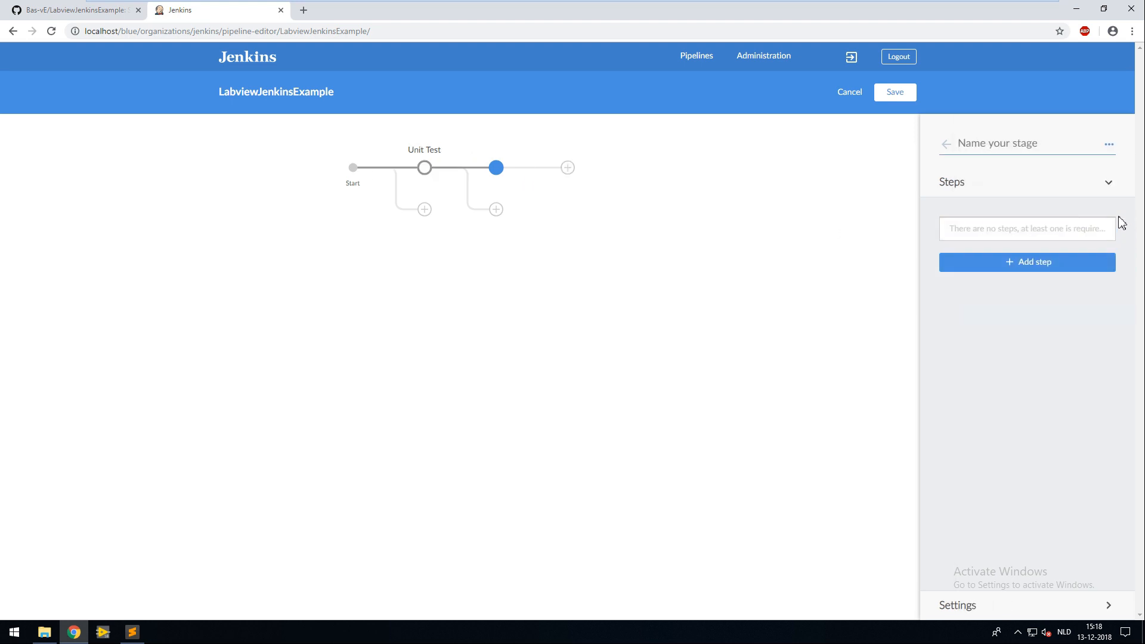
pyautogui.write('Buil')
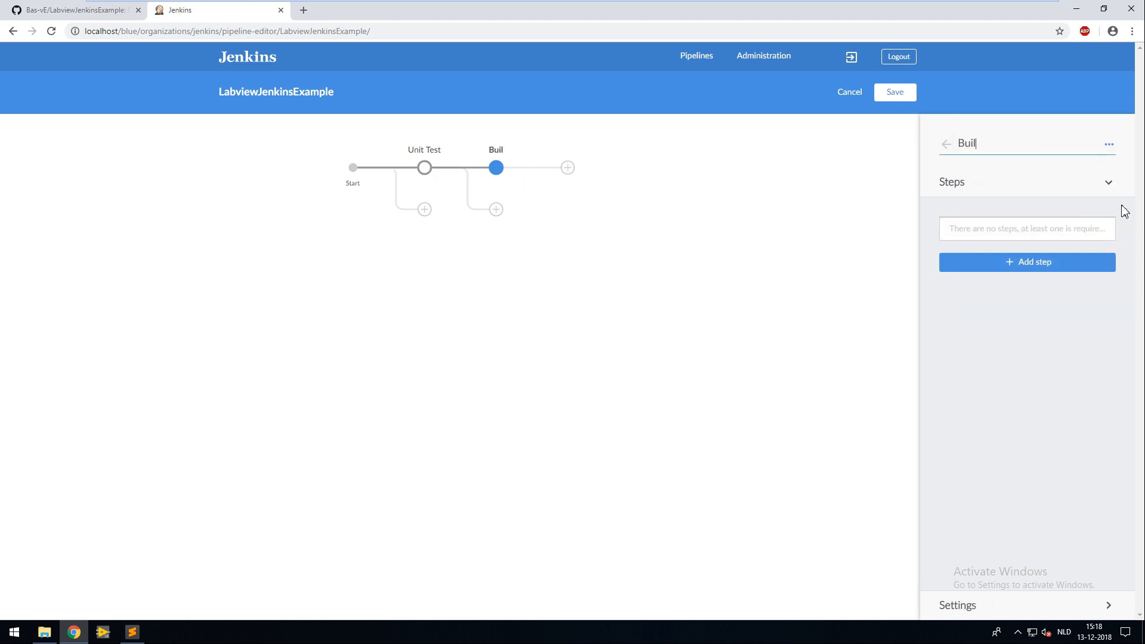
pyautogui.click(1027, 262)
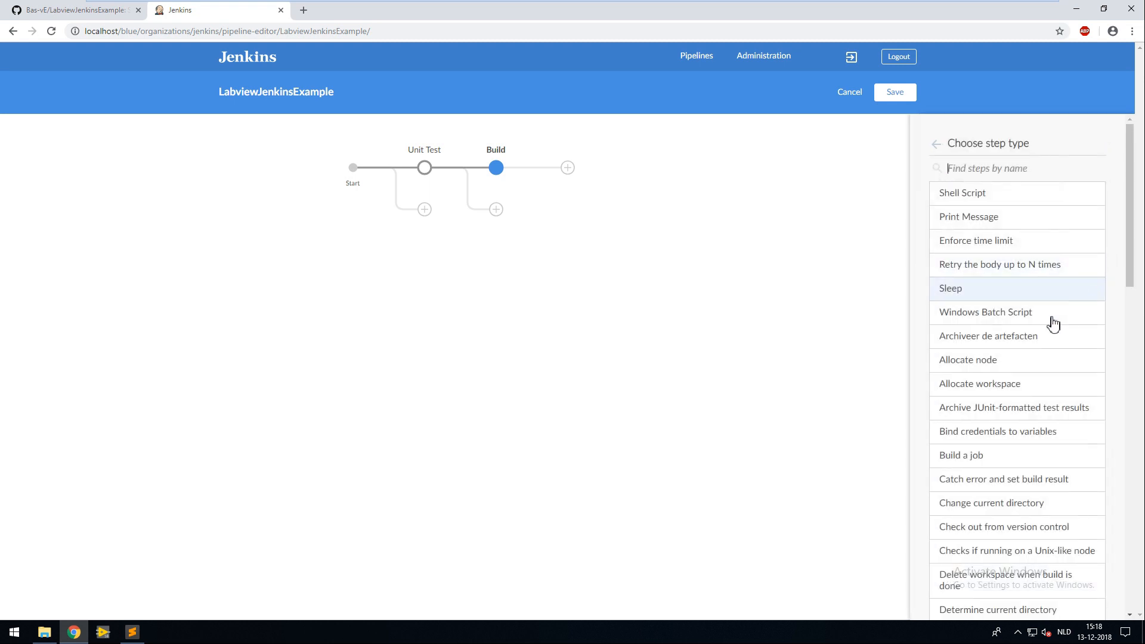
pyautogui.moveTo(1035, 322)
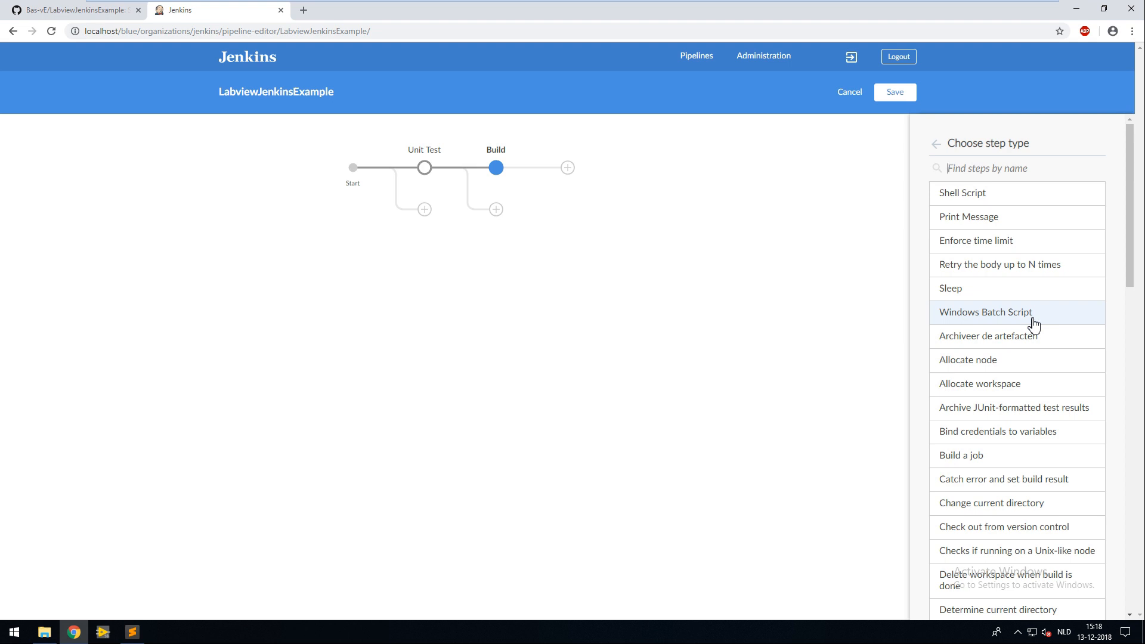
pyautogui.click(985, 311)
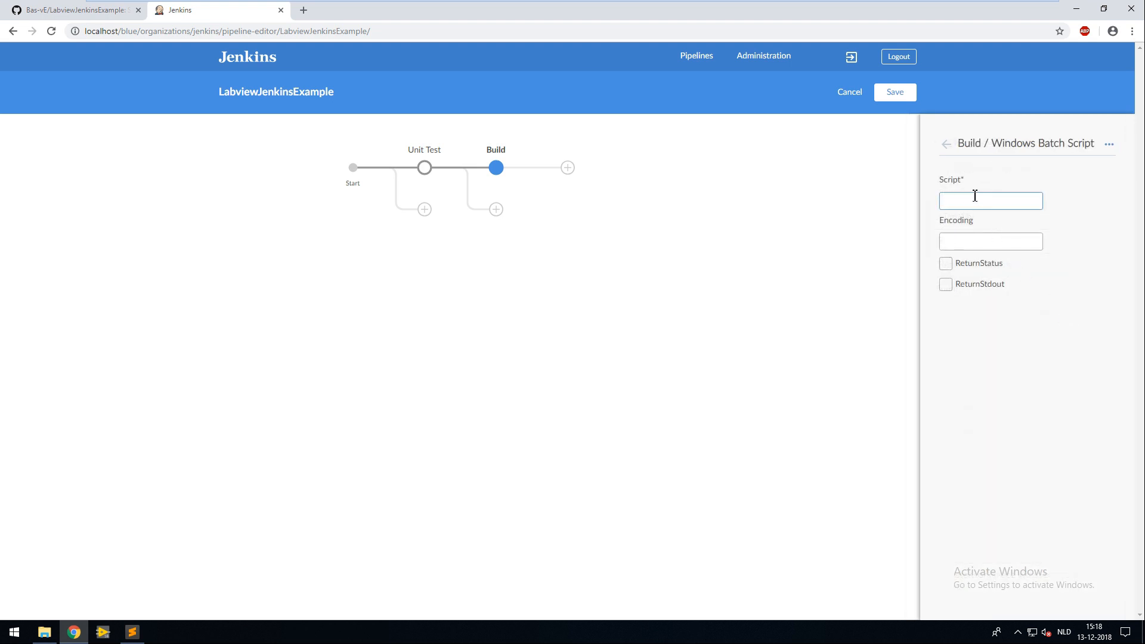
pyautogui.write('.\\')
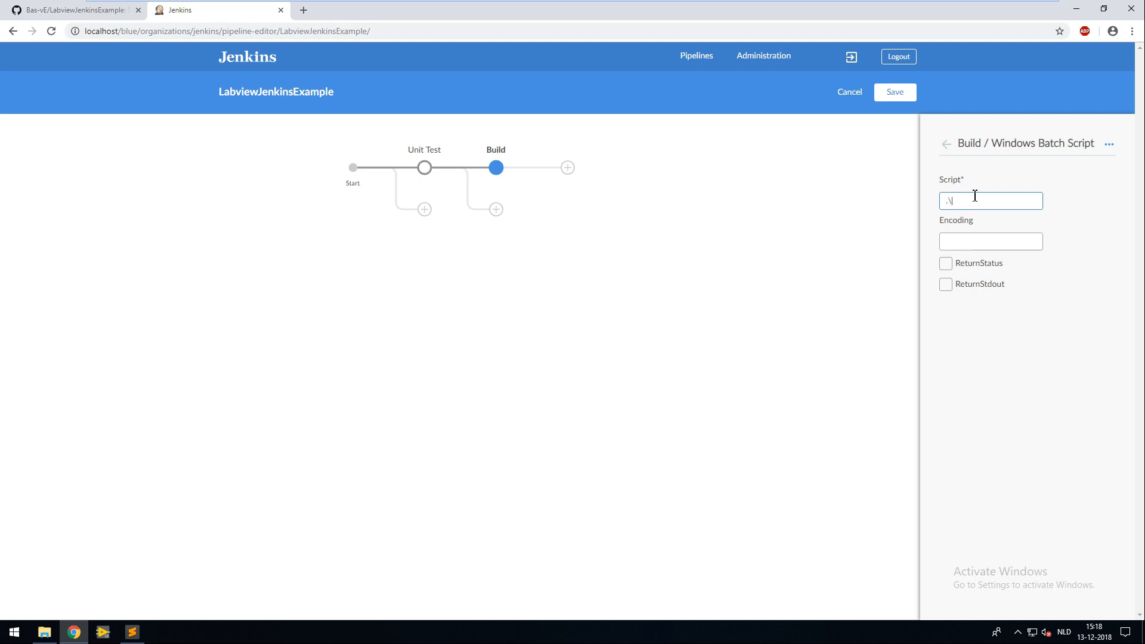
pyautogui.write('\\Scripts\\\\Build.')
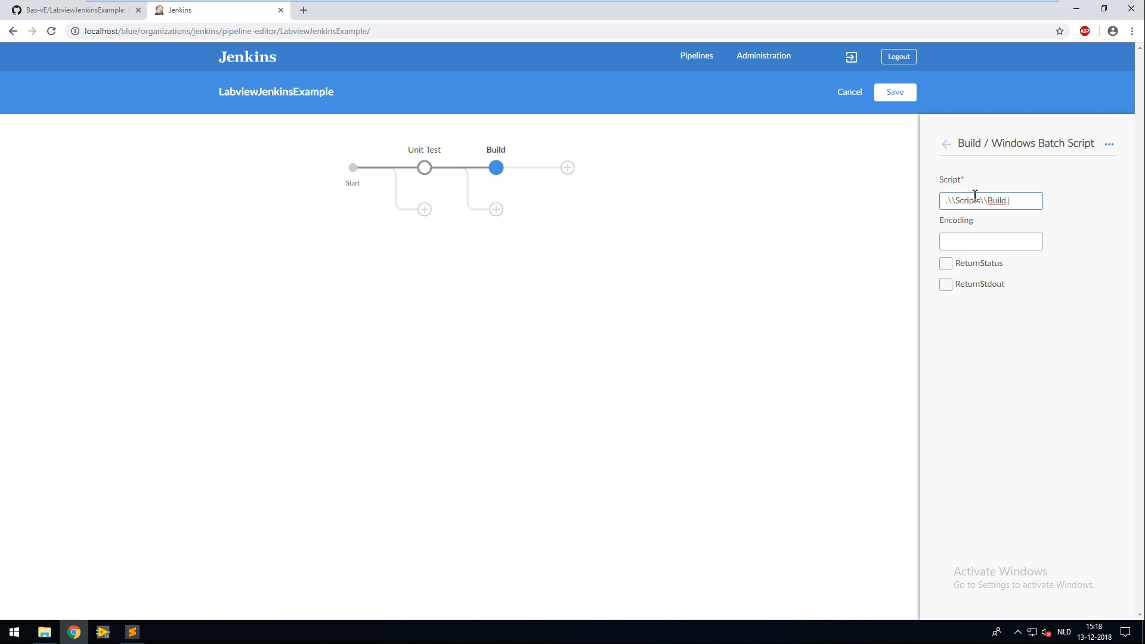
pyautogui.write('at')
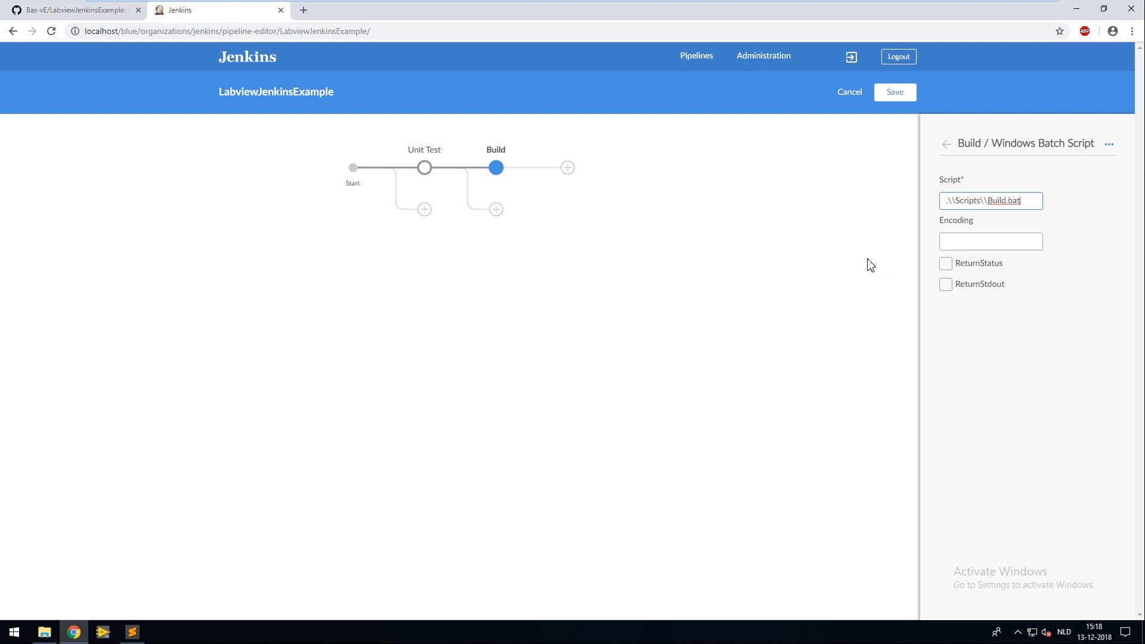
pyautogui.click(893, 92)
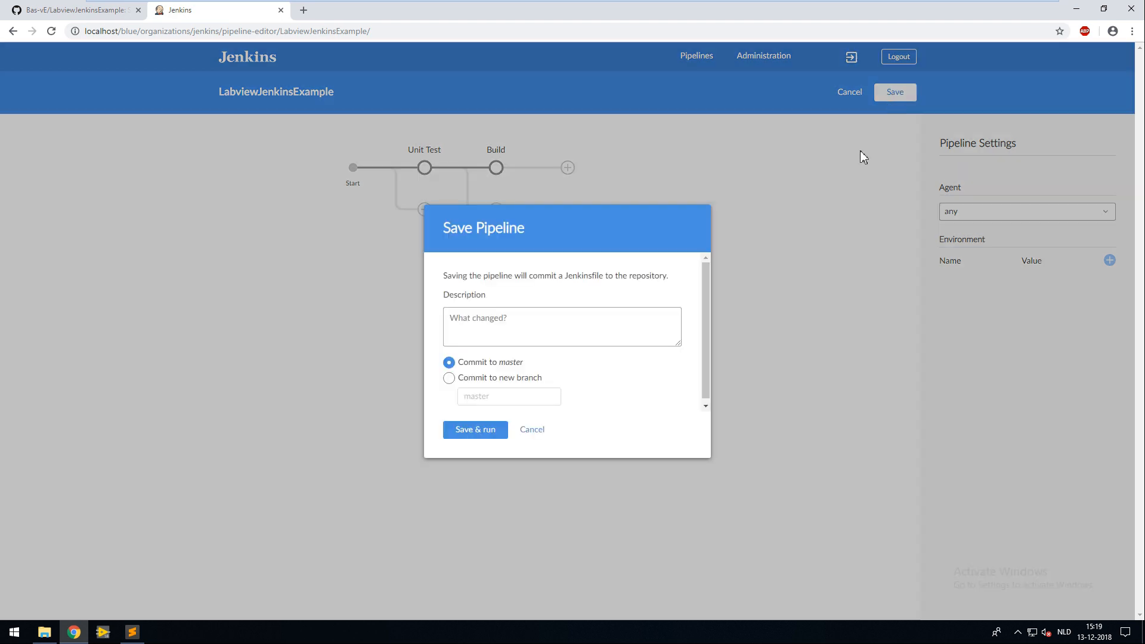
# Step: Commit the pipeline to master with description 'Created Jenkinsfile' and run it
pyautogui.write('Created Jenkinsfil')
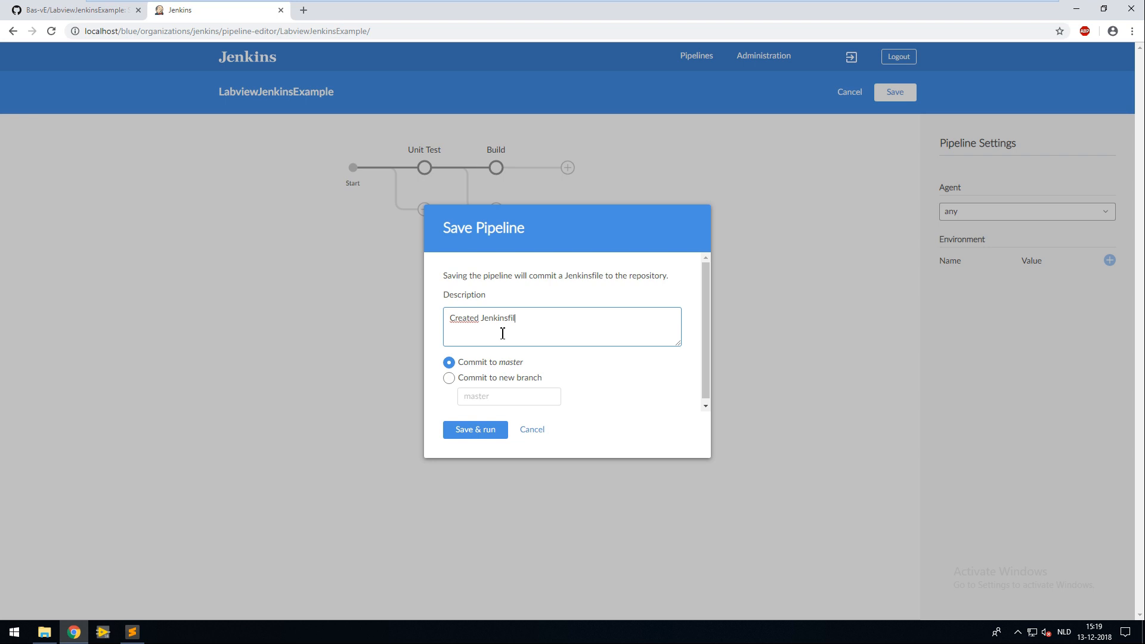
pyautogui.click(475, 430)
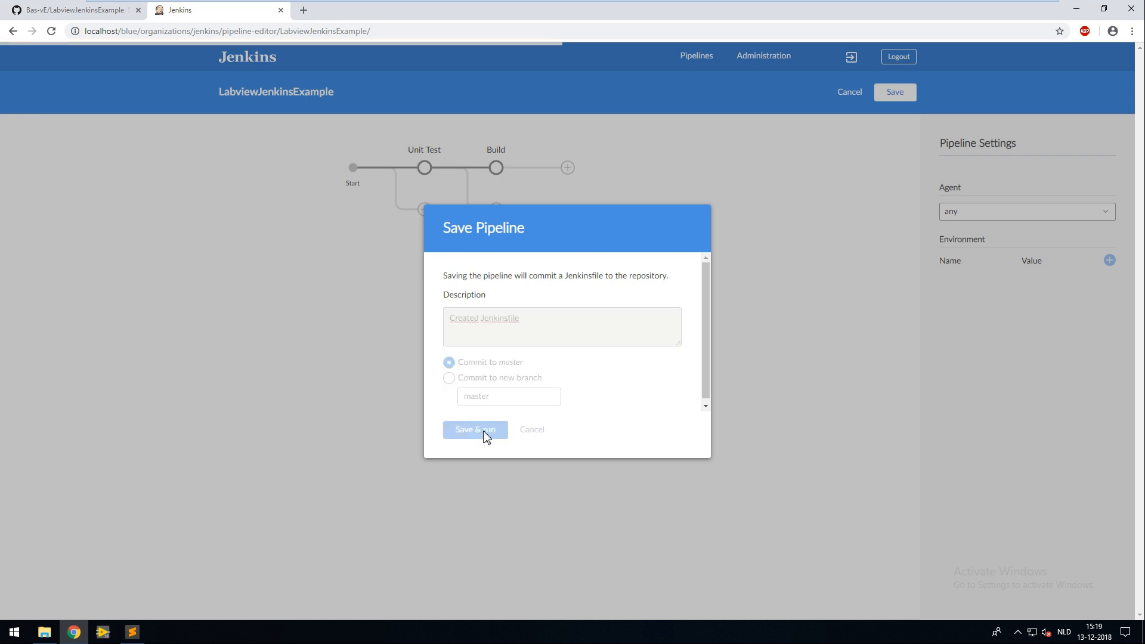
pyautogui.click(475, 429)
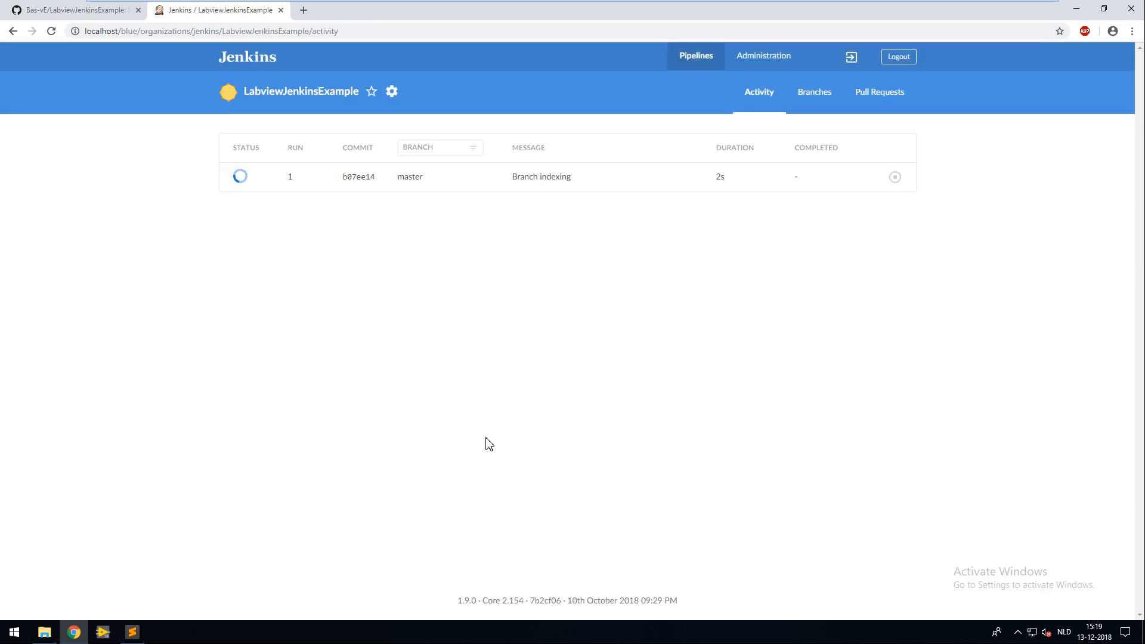
pyautogui.moveTo(1020, 229)
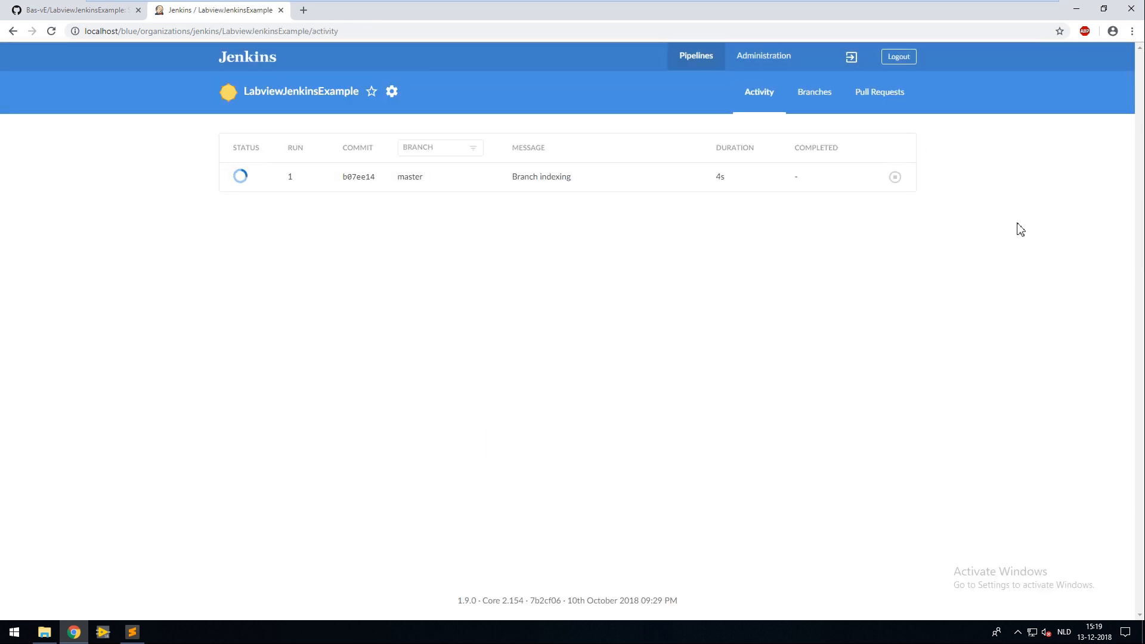
pyautogui.moveTo(347, 194)
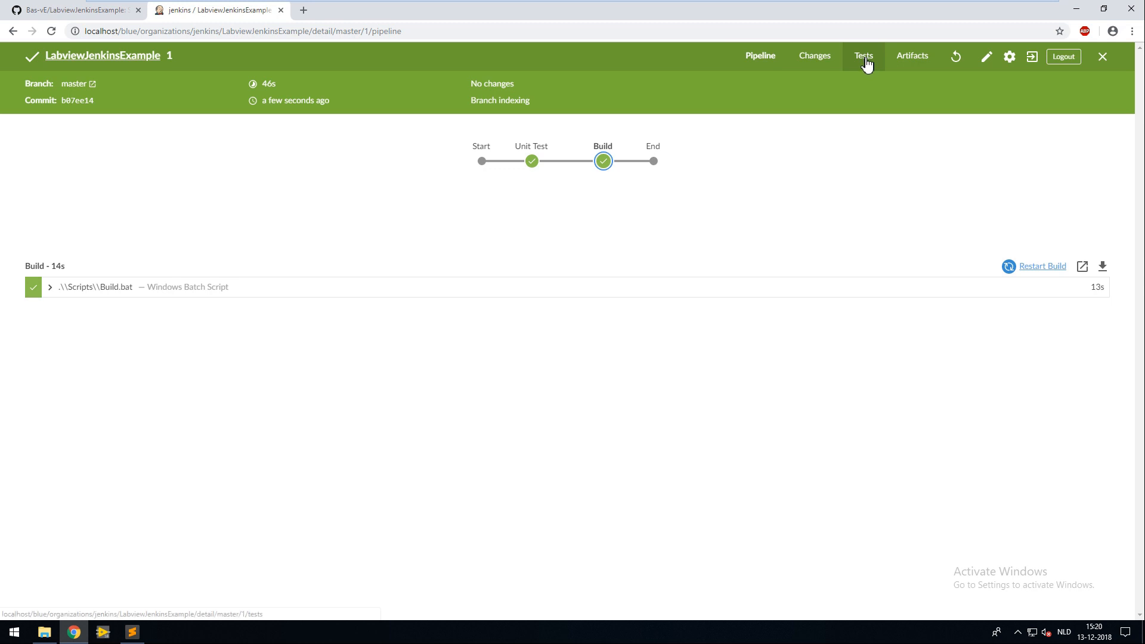
# Step: View run 1's test report showing all 3 AddTest unit tests passing
pyautogui.click(864, 56)
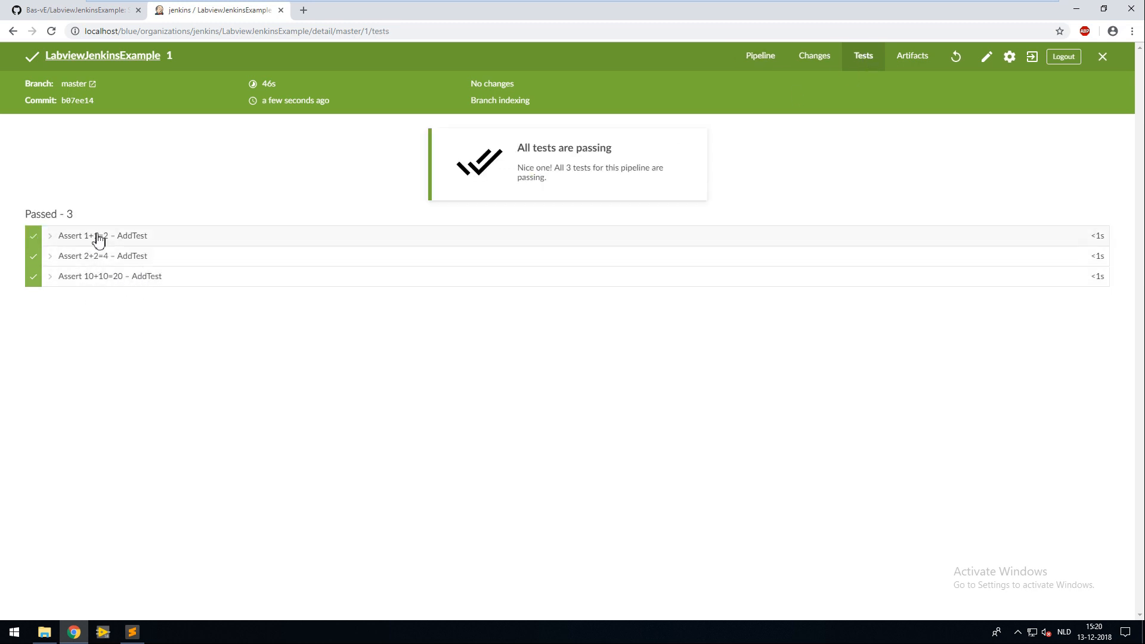
pyautogui.moveTo(141, 288)
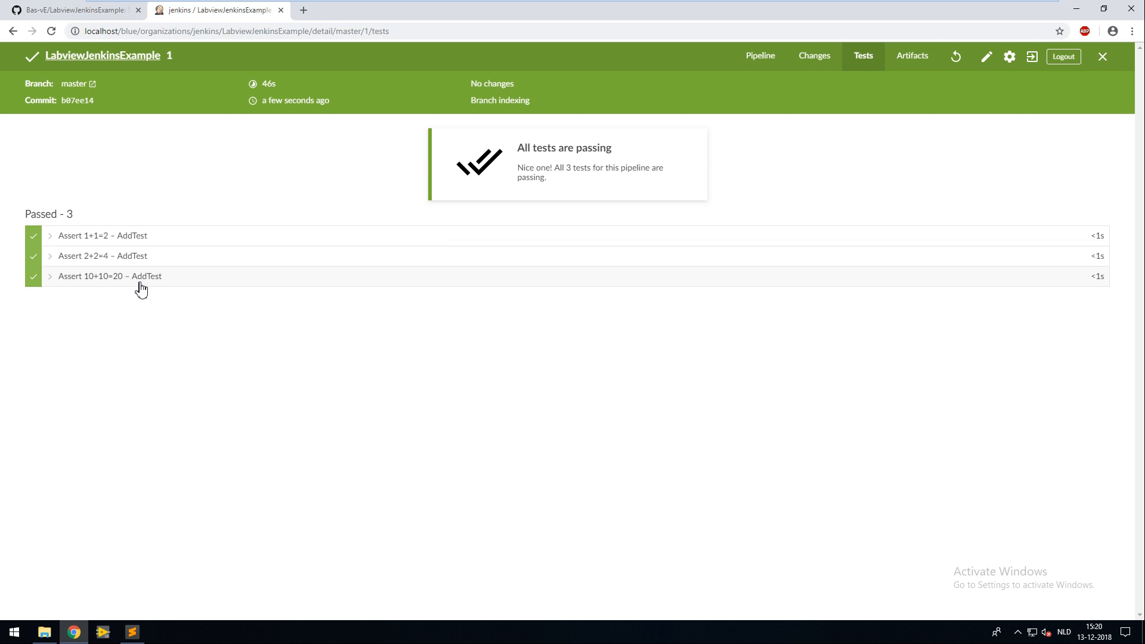